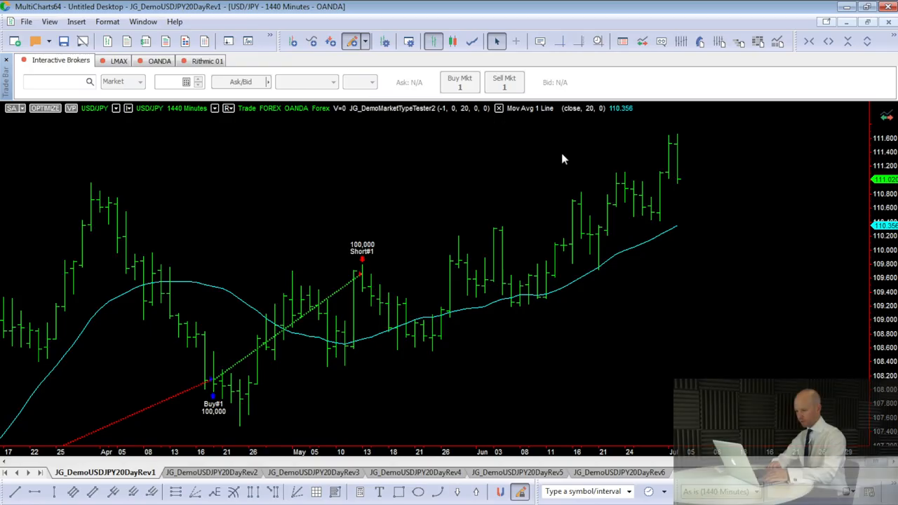
mouse_move(550, 157)
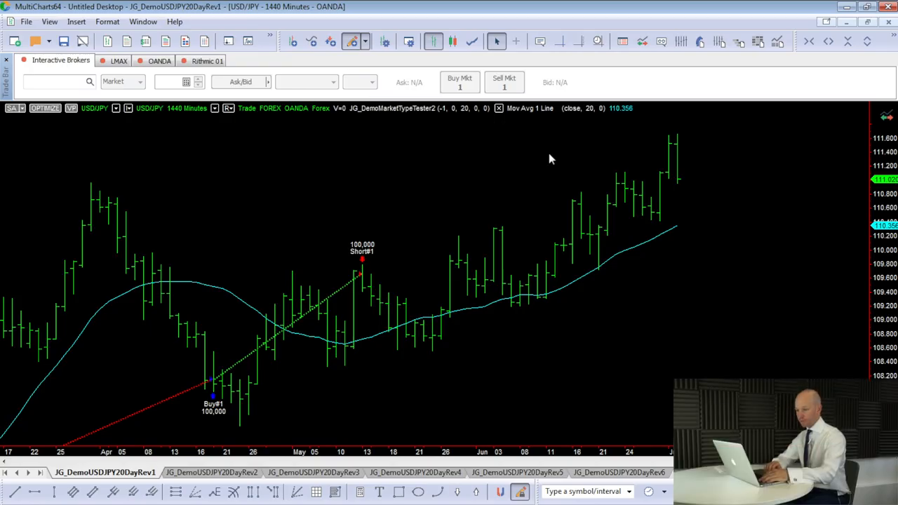
mouse_move(162, 119)
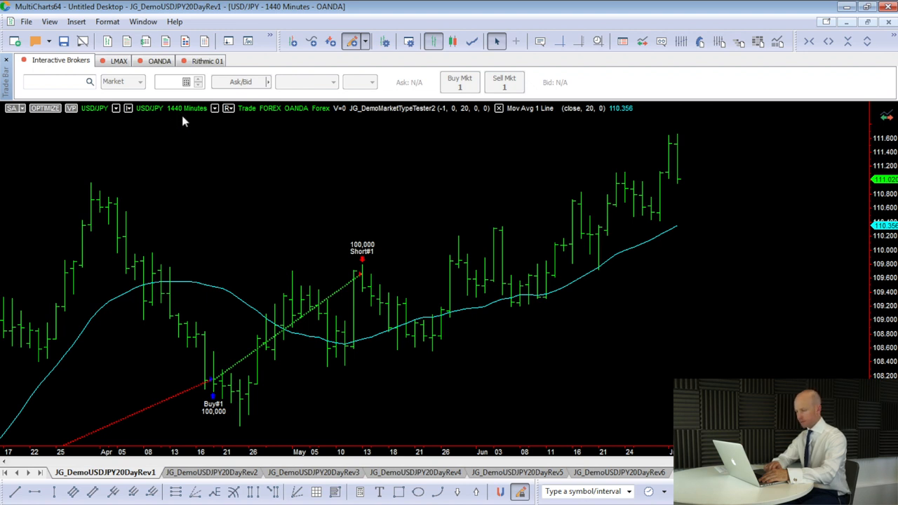
mouse_move(199, 134)
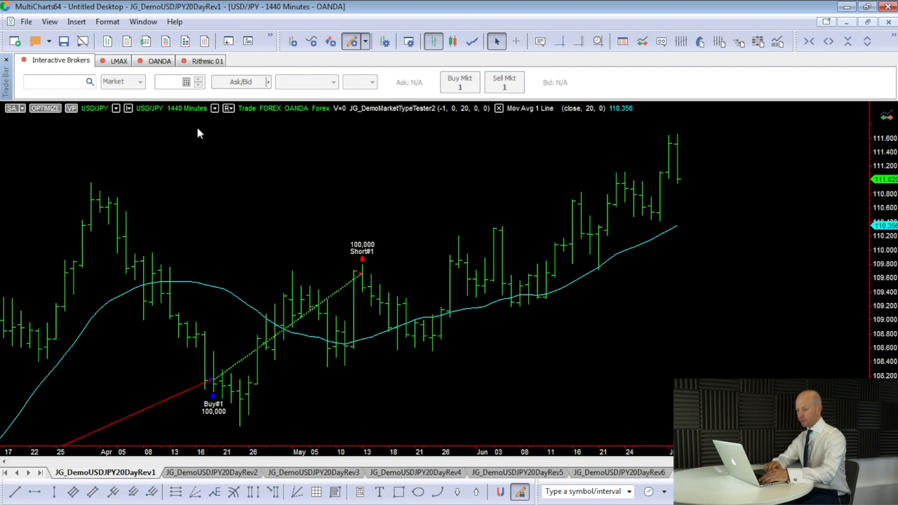
mouse_move(199, 144)
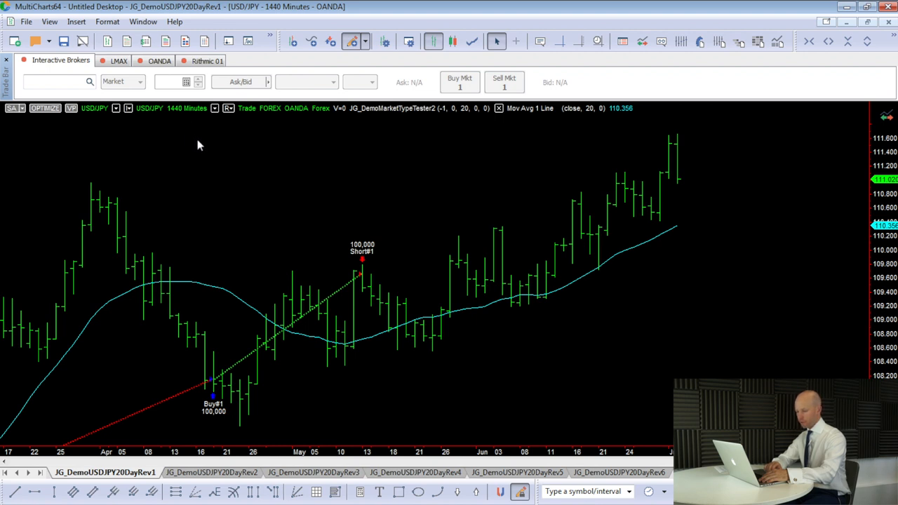
mouse_move(209, 396)
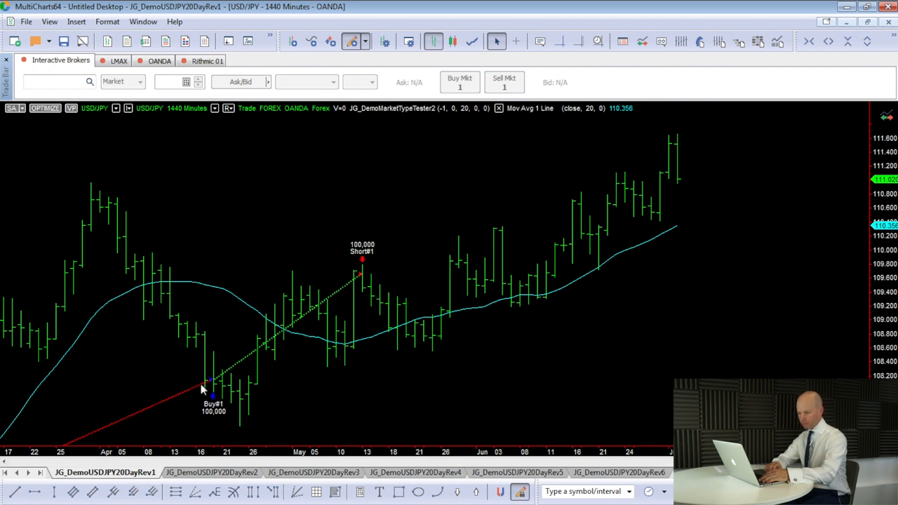
mouse_move(205, 387)
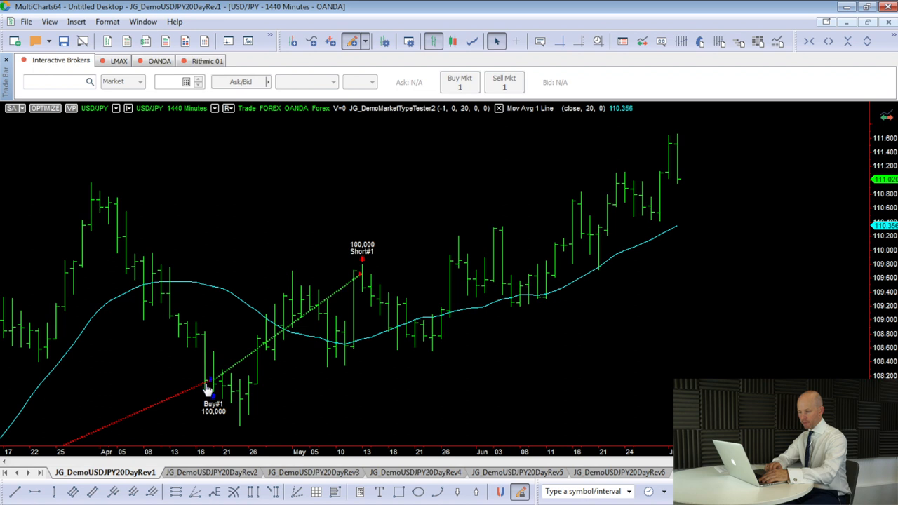
mouse_move(205, 393)
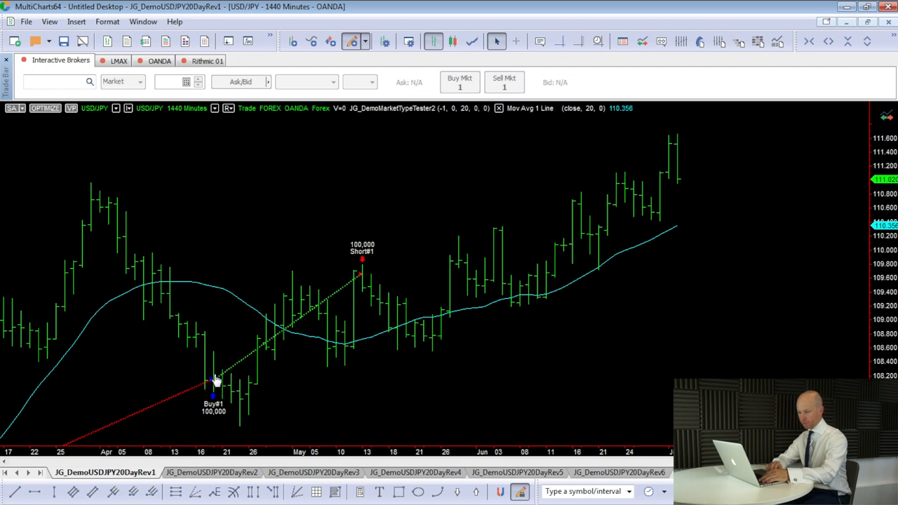
mouse_move(210, 379)
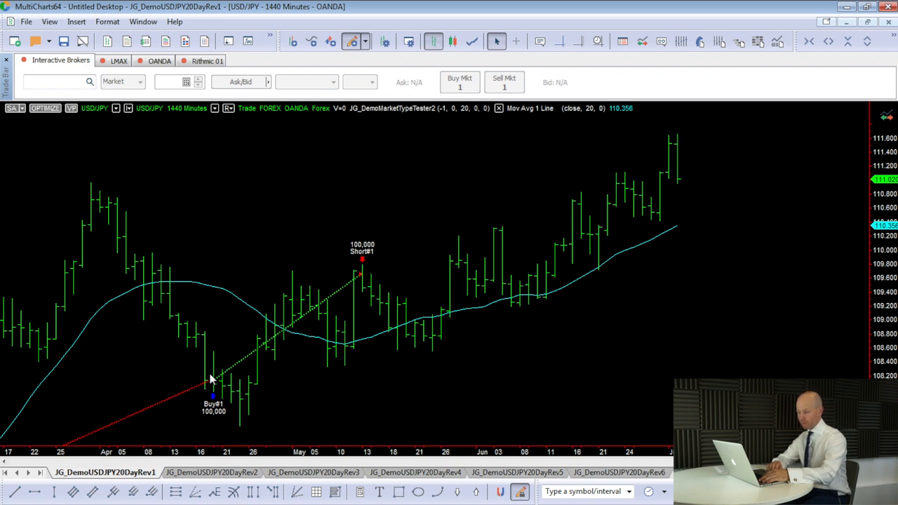
mouse_move(286, 326)
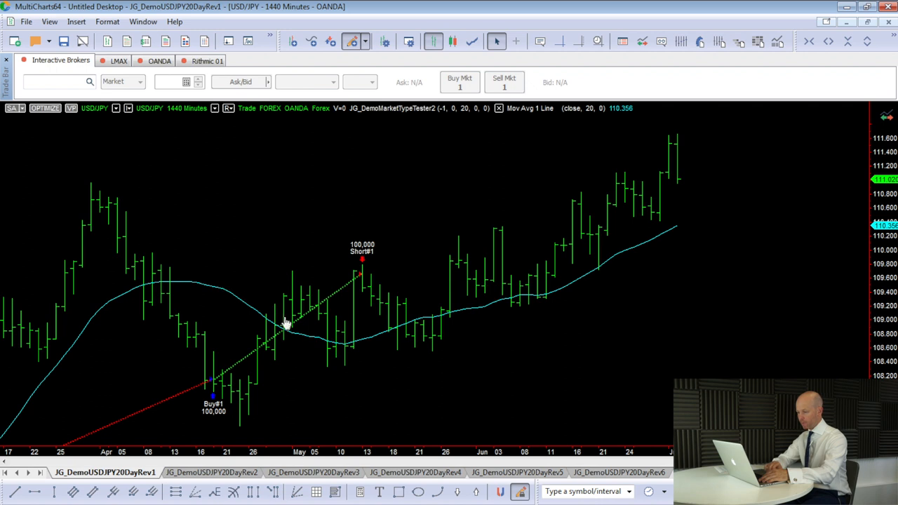
mouse_move(281, 335)
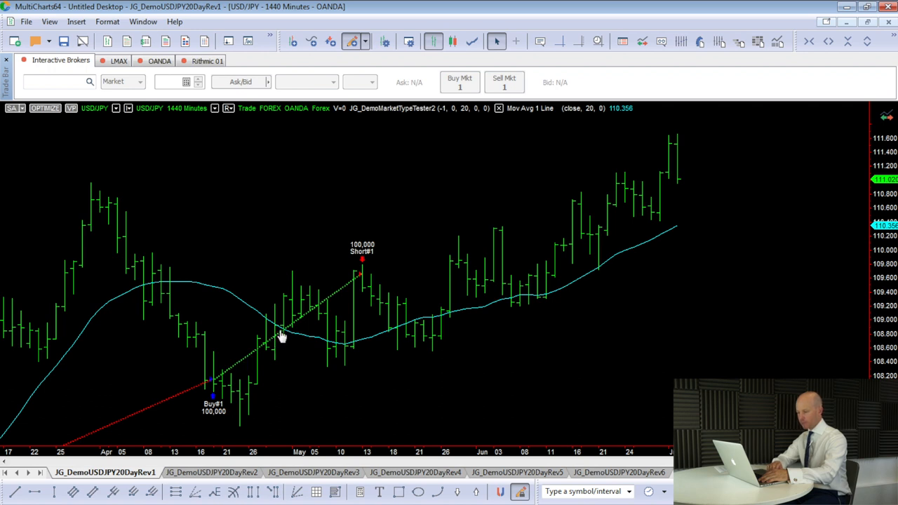
mouse_move(356, 275)
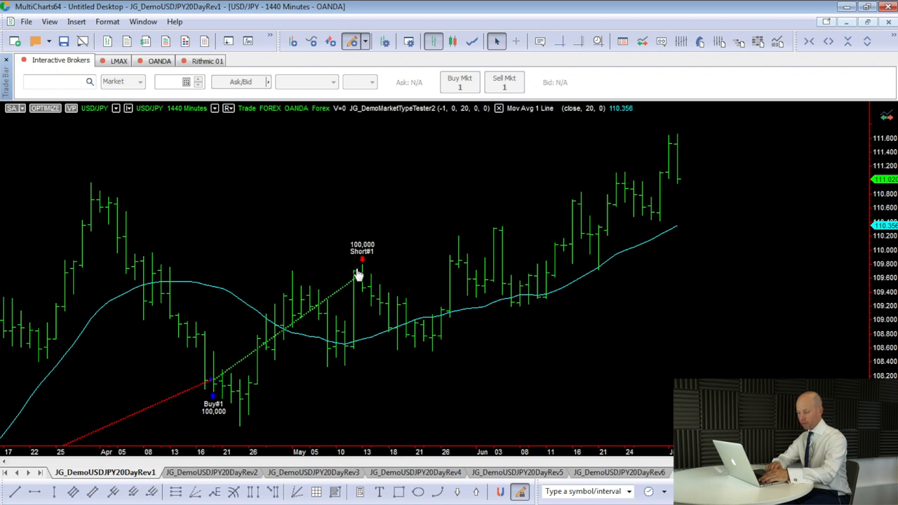
mouse_move(310, 306)
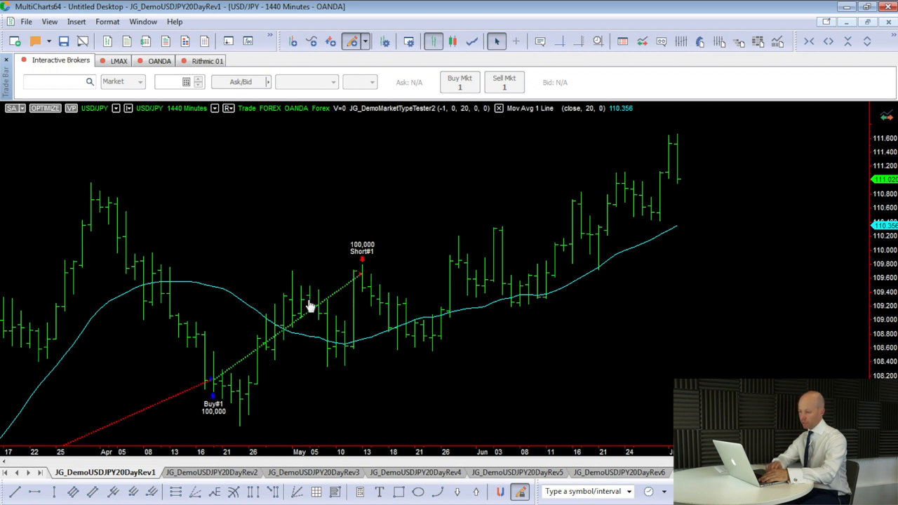
mouse_move(359, 279)
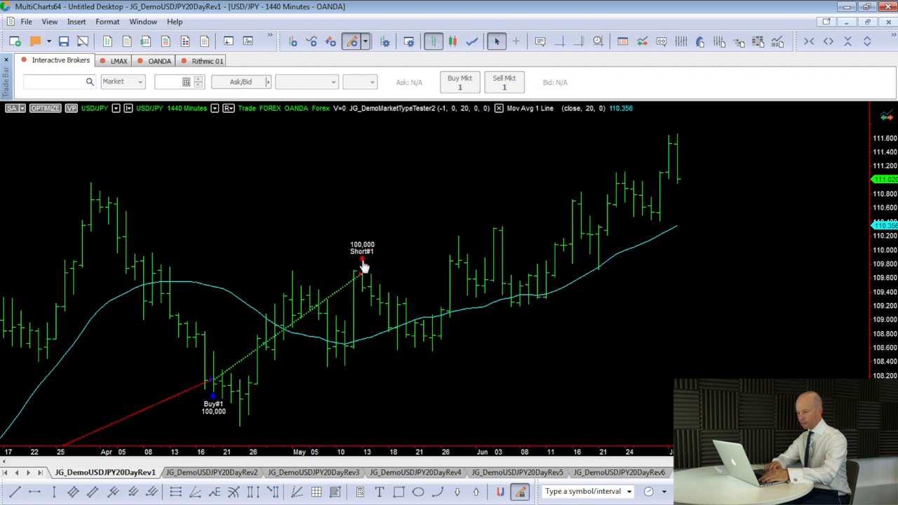
mouse_move(362, 278)
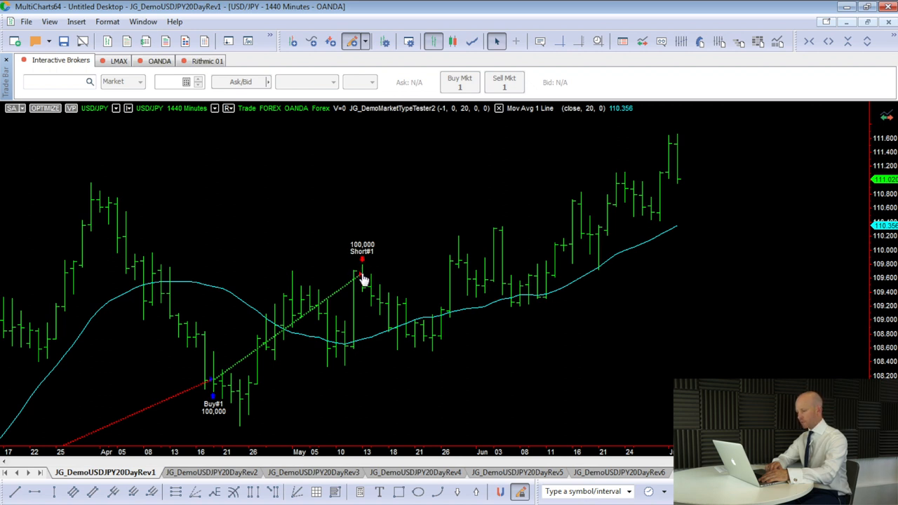
mouse_move(358, 283)
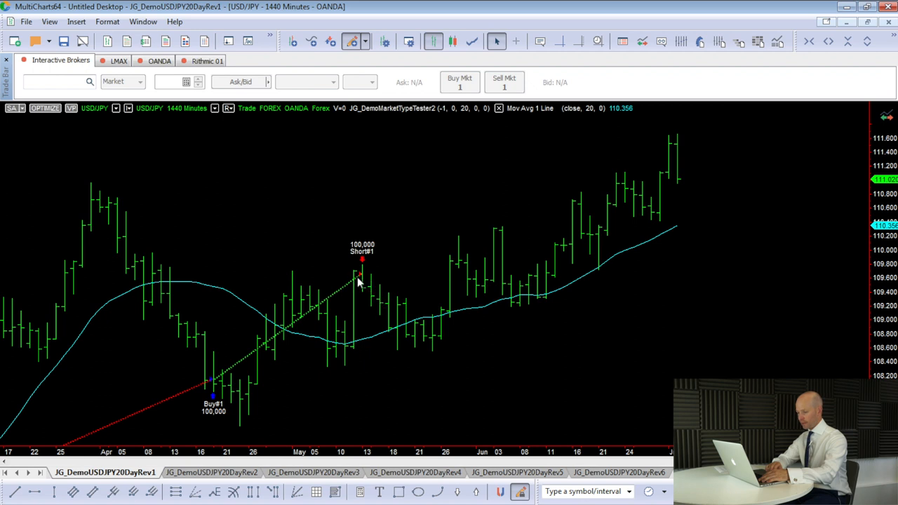
mouse_move(430, 359)
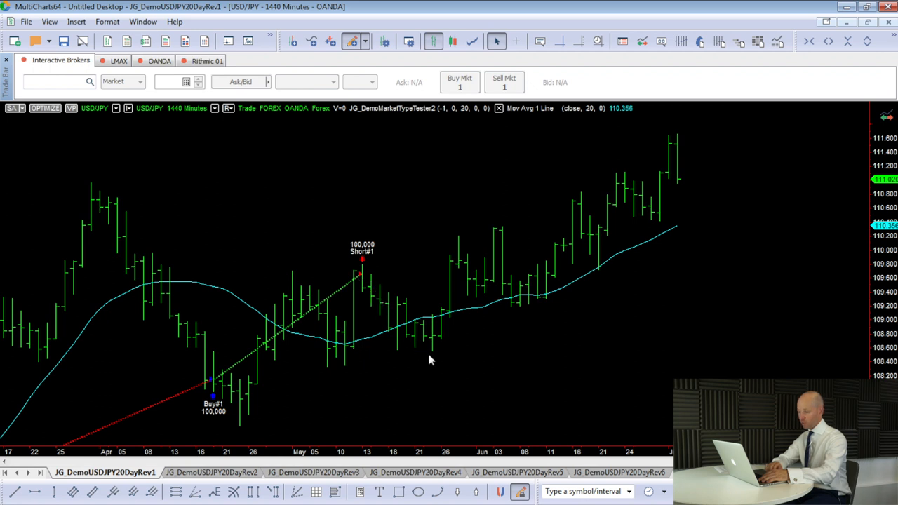
mouse_move(391, 317)
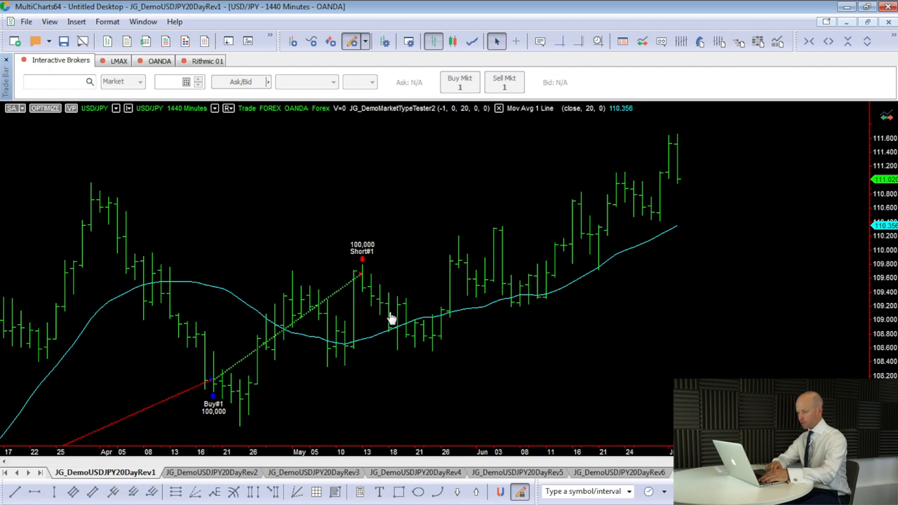
mouse_move(499, 307)
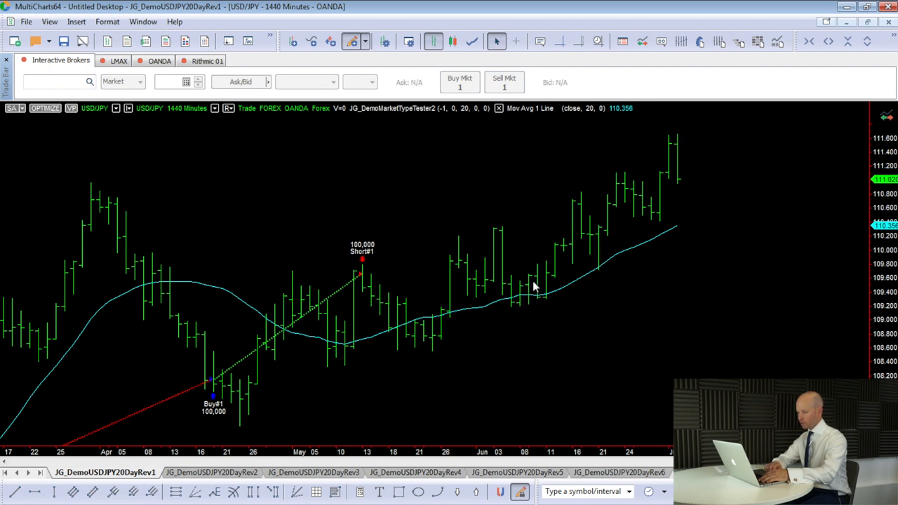
Step: Switch through the Rev2 workspace to the JG_DemoUSDJPY20DayRev3 15-minute USD/JPY reversal chart
left_click(207, 471)
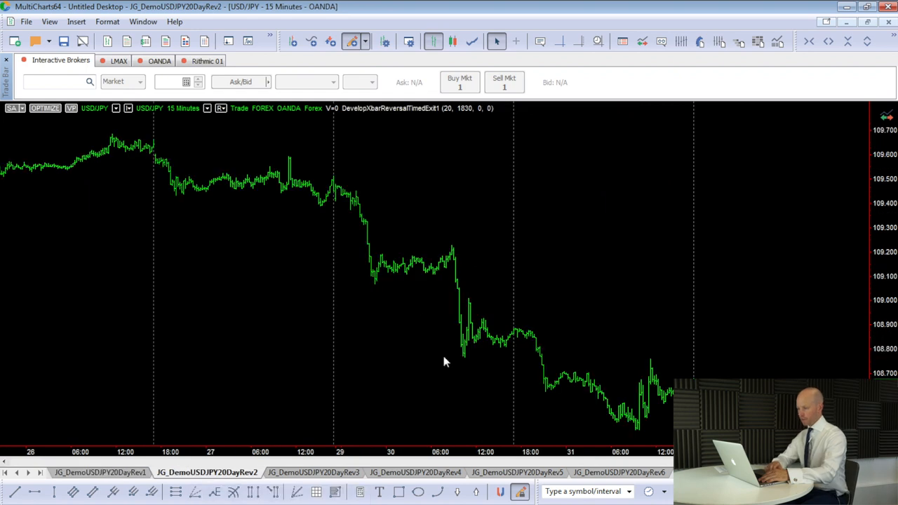
mouse_move(448, 316)
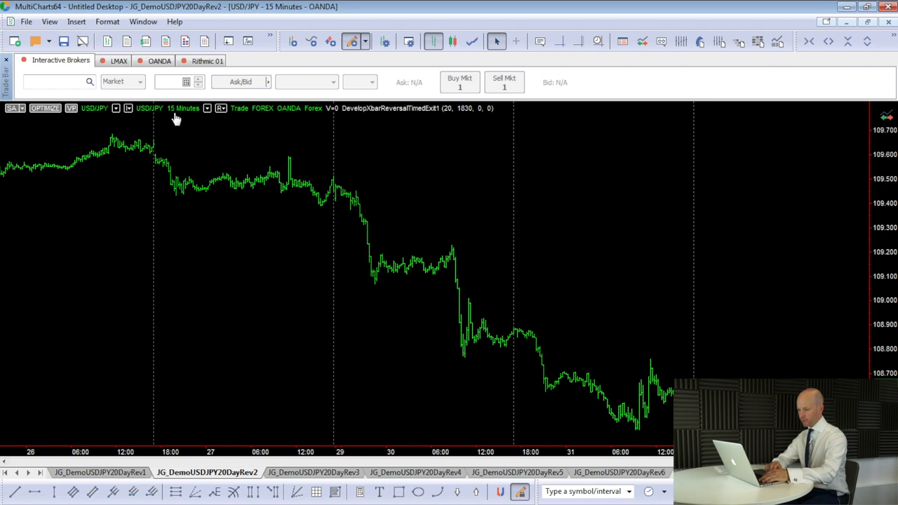
mouse_move(177, 136)
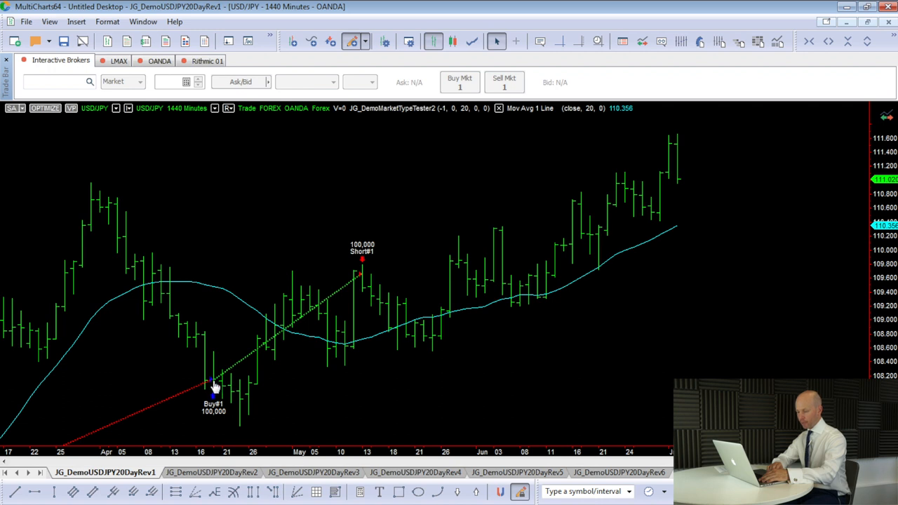
mouse_move(217, 388)
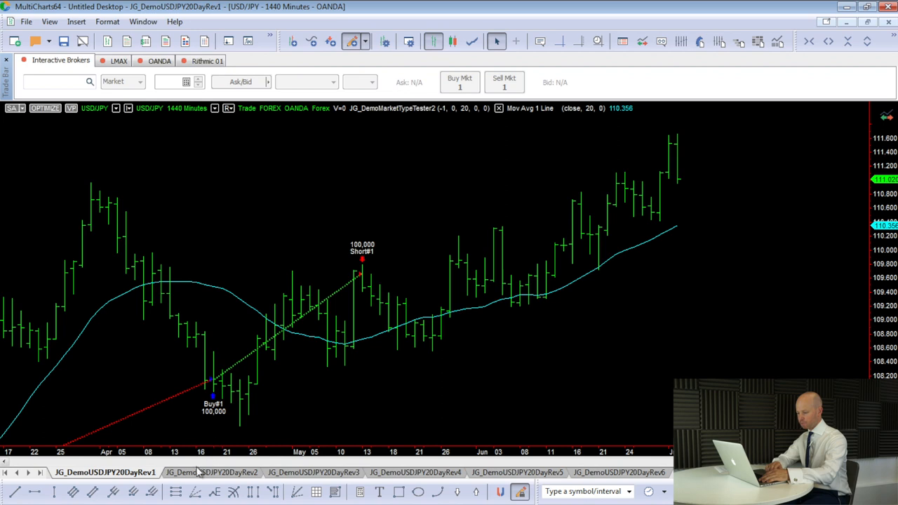
left_click(208, 472)
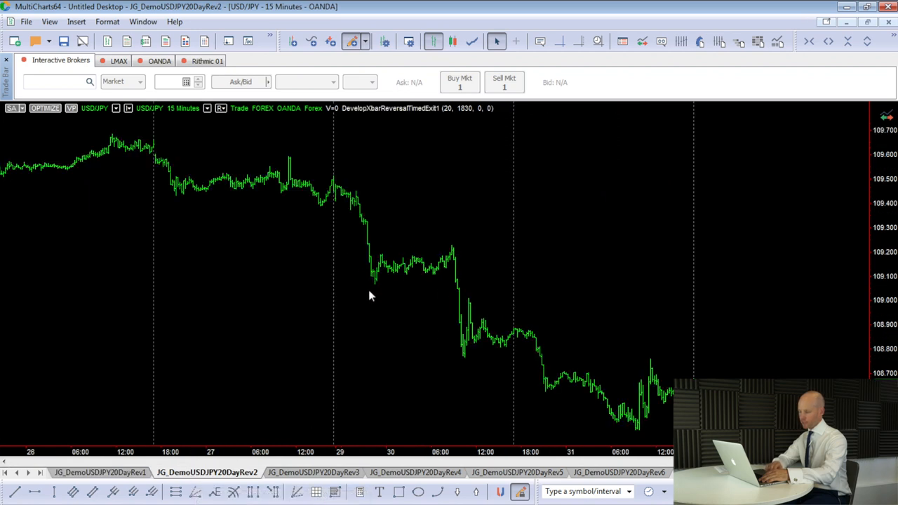
mouse_move(372, 270)
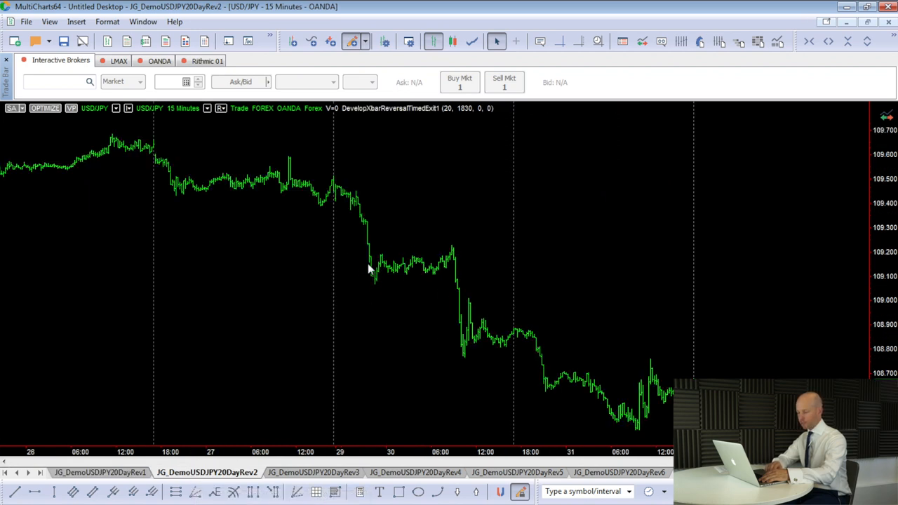
mouse_move(364, 267)
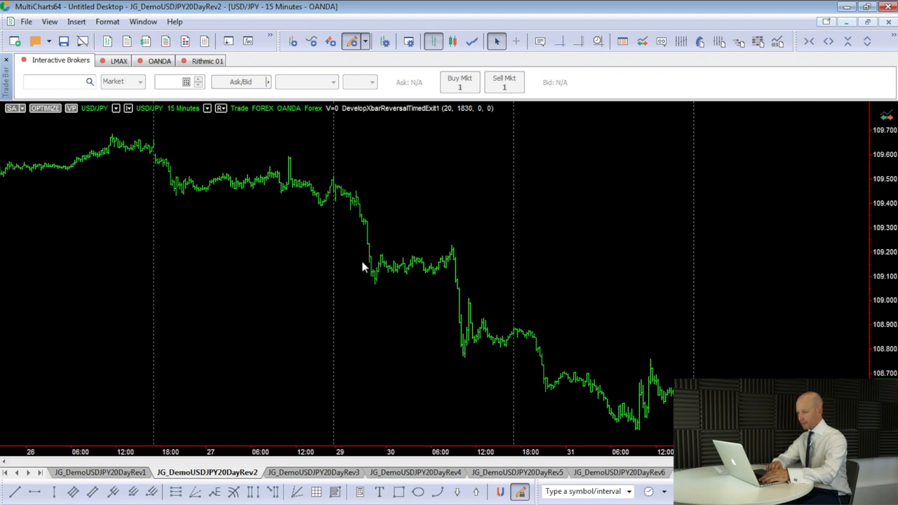
mouse_move(345, 300)
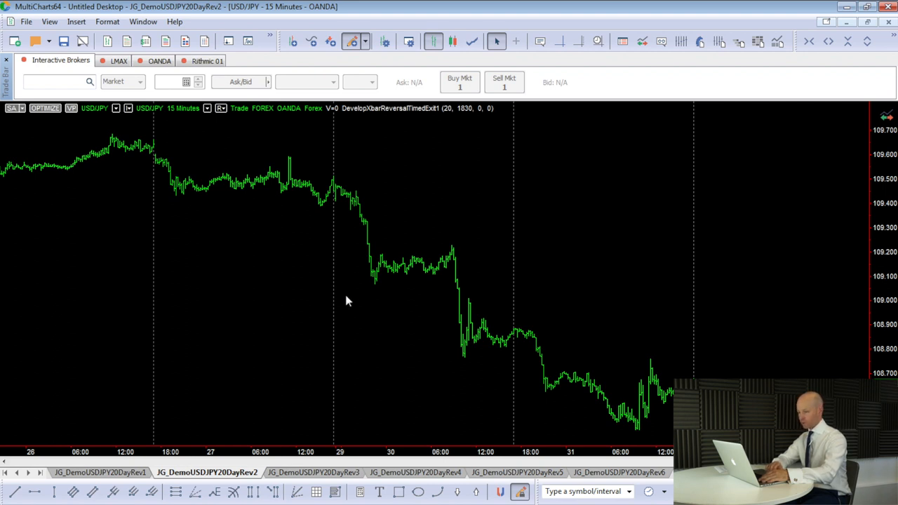
mouse_move(719, 91)
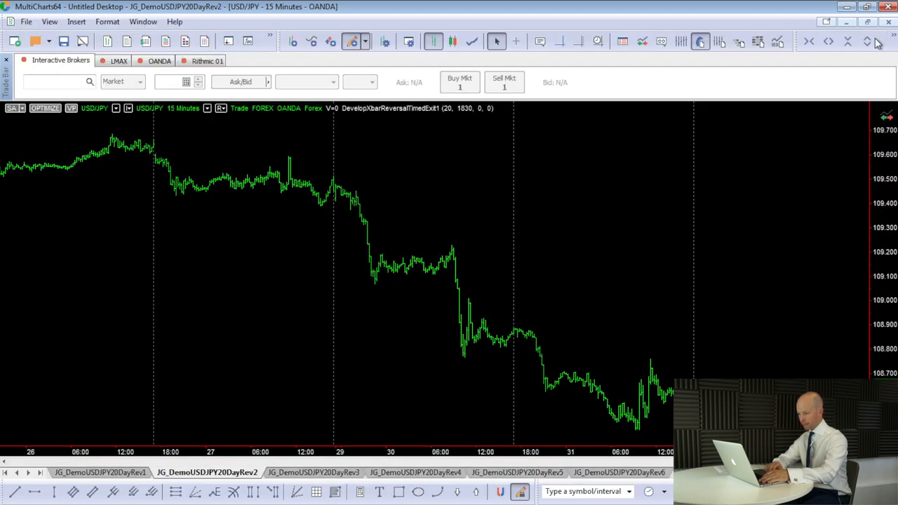
left_click(309, 471)
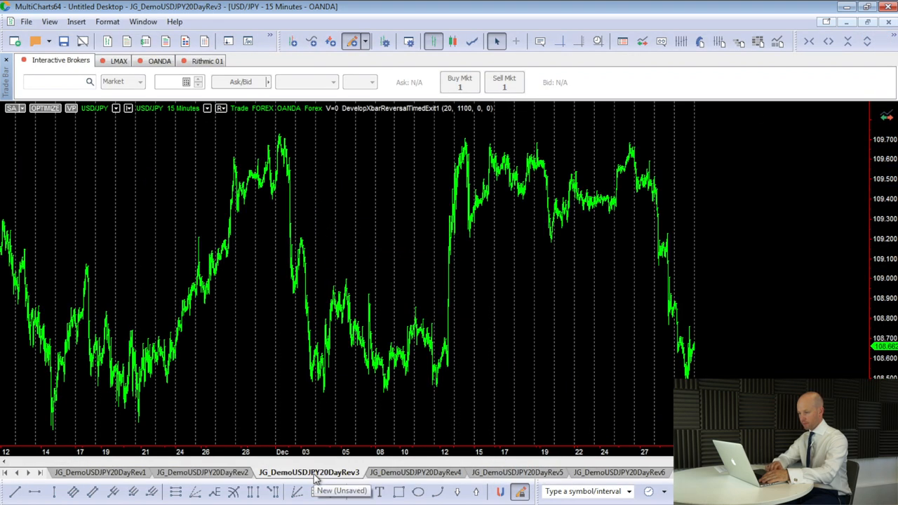
mouse_move(379, 294)
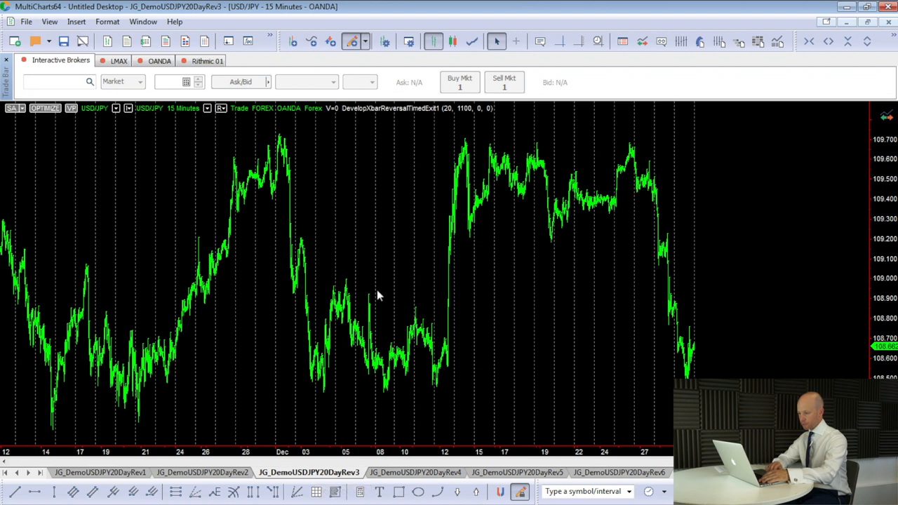
mouse_move(354, 273)
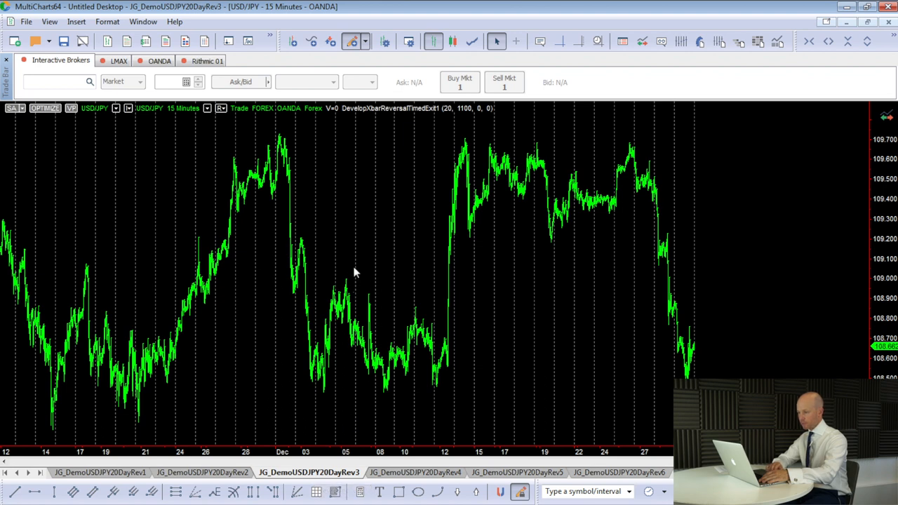
left_click(45, 107)
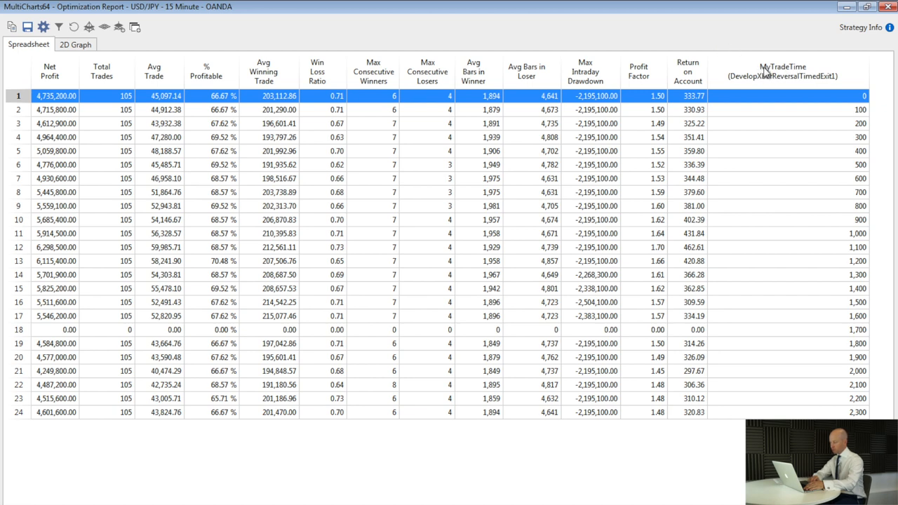
mouse_move(784, 354)
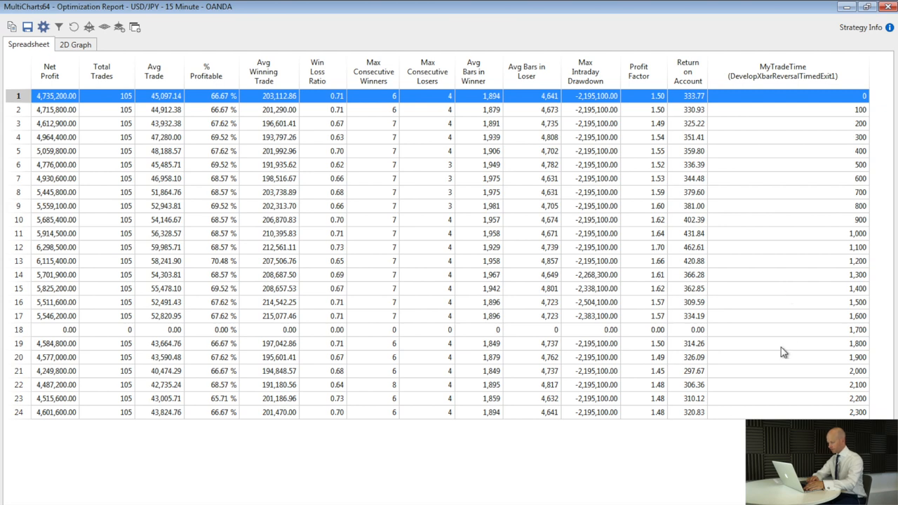
mouse_move(758, 368)
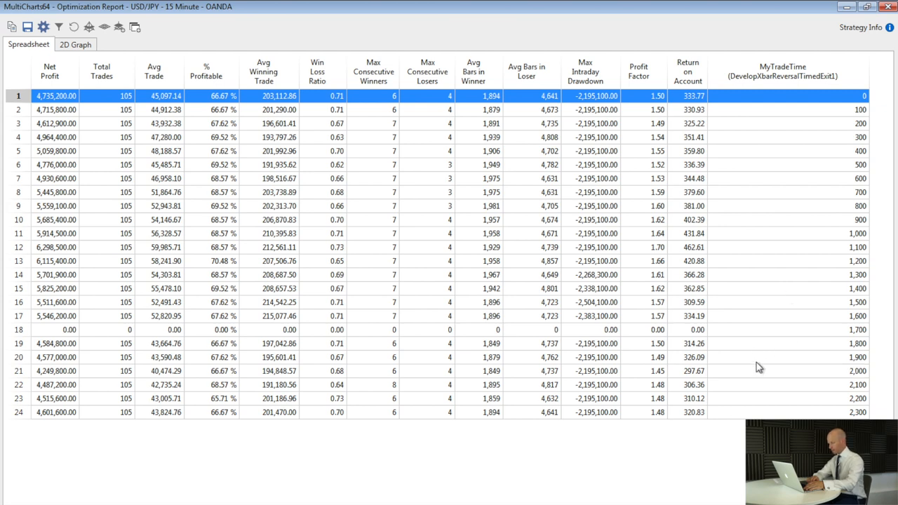
mouse_move(764, 365)
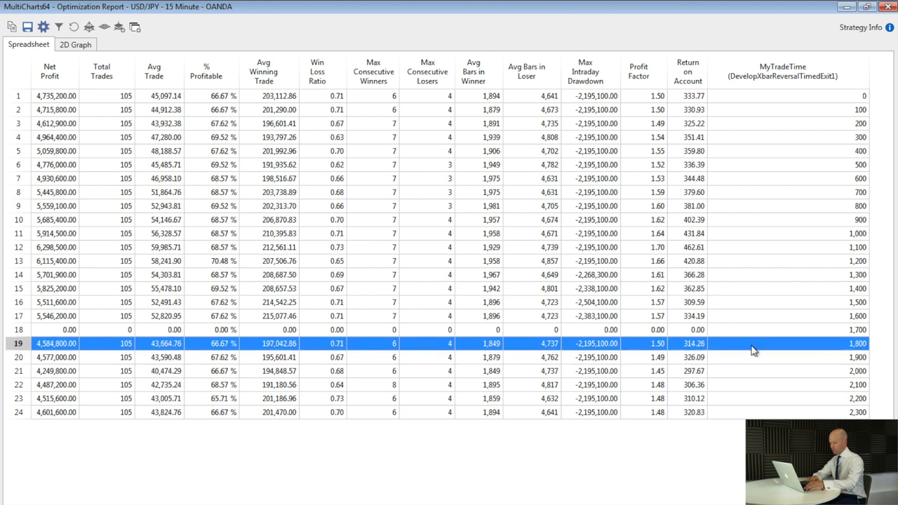
left_click(56, 358)
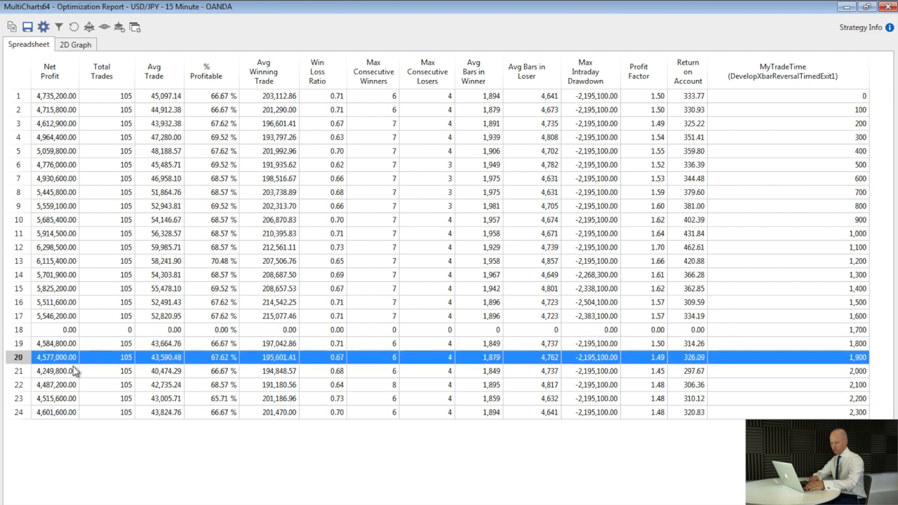
left_click(154, 343)
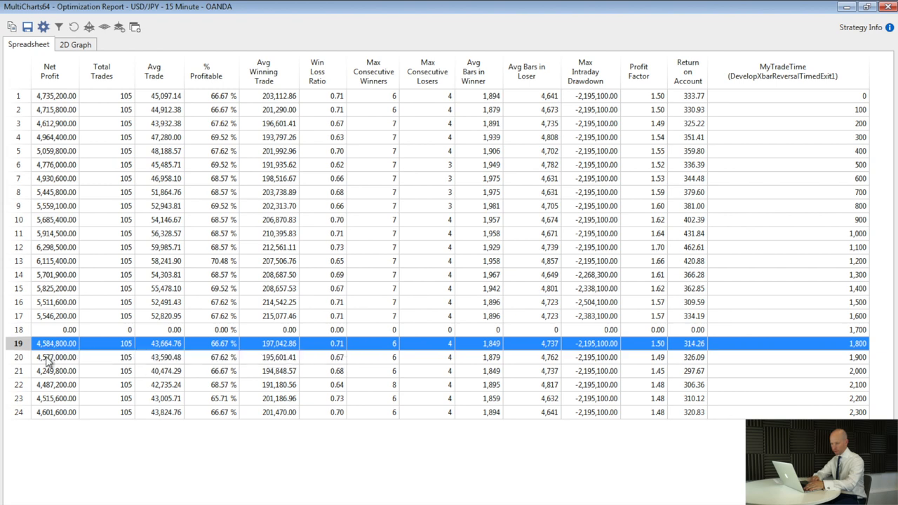
mouse_move(151, 87)
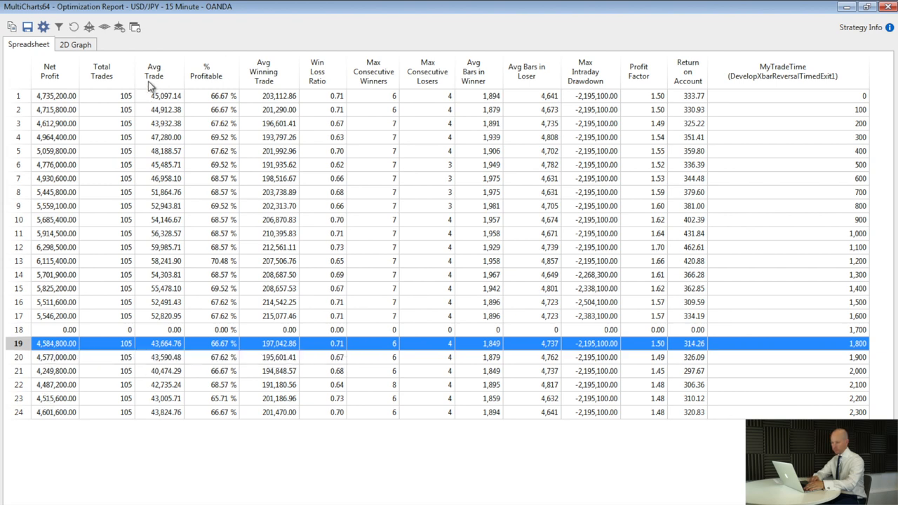
mouse_move(157, 79)
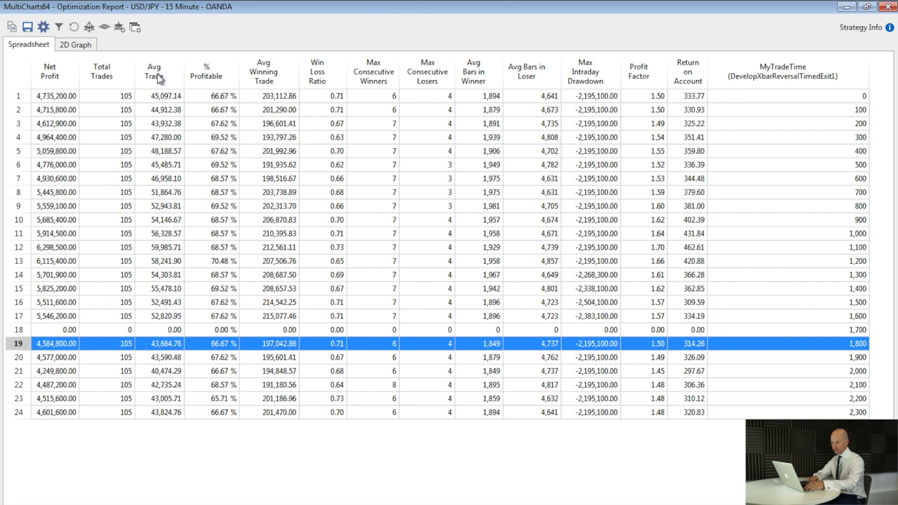
left_click(161, 247)
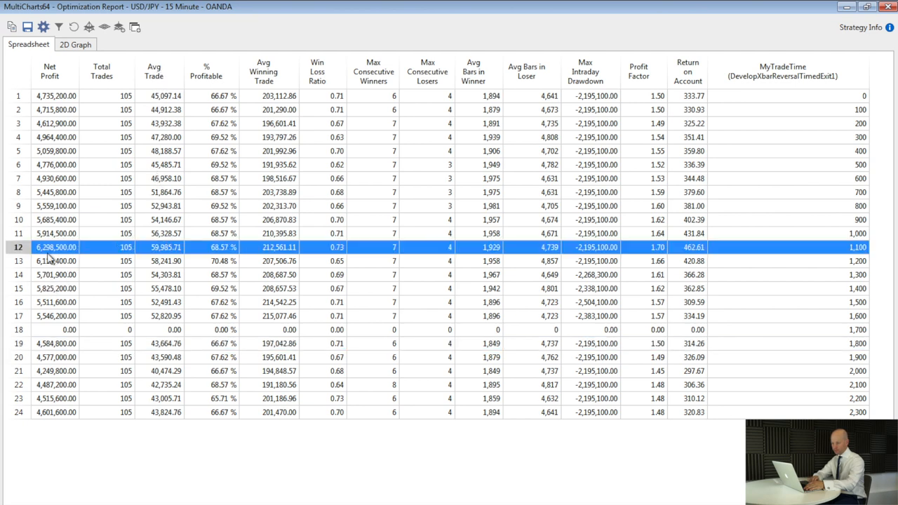
mouse_move(50, 205)
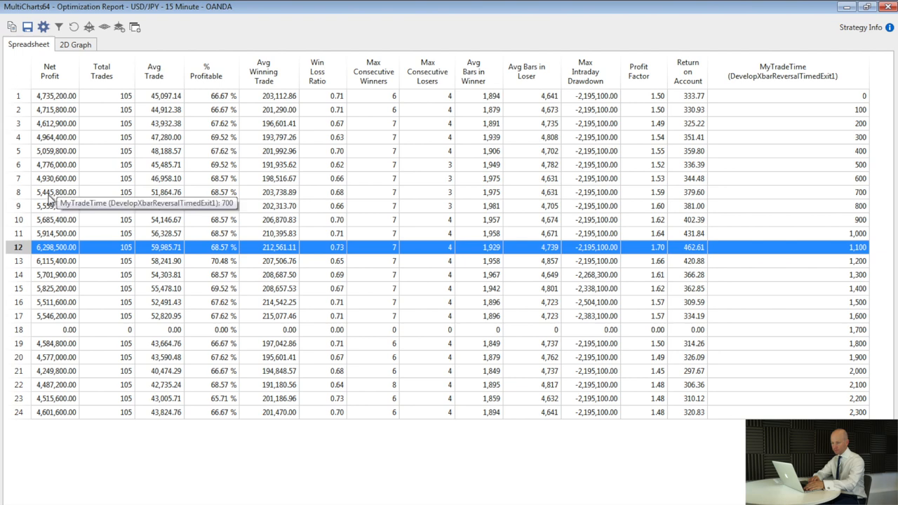
left_click(56, 191)
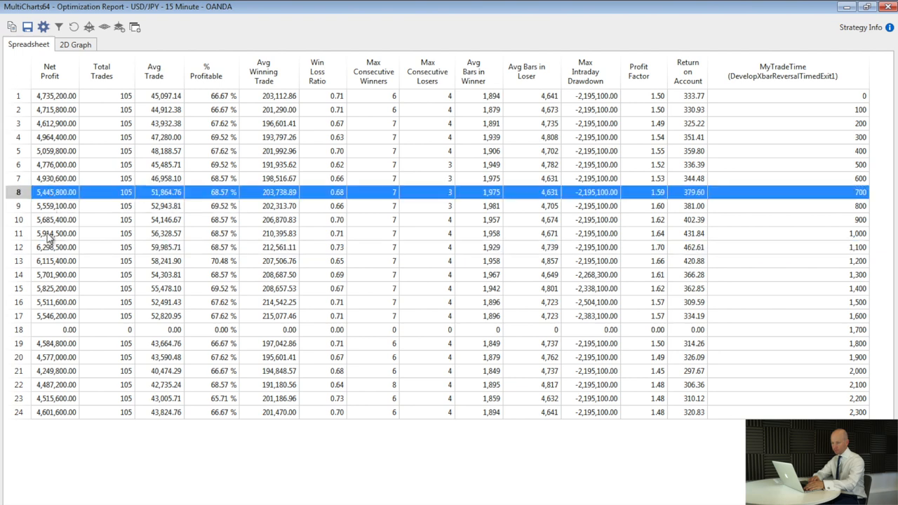
left_click(56, 247)
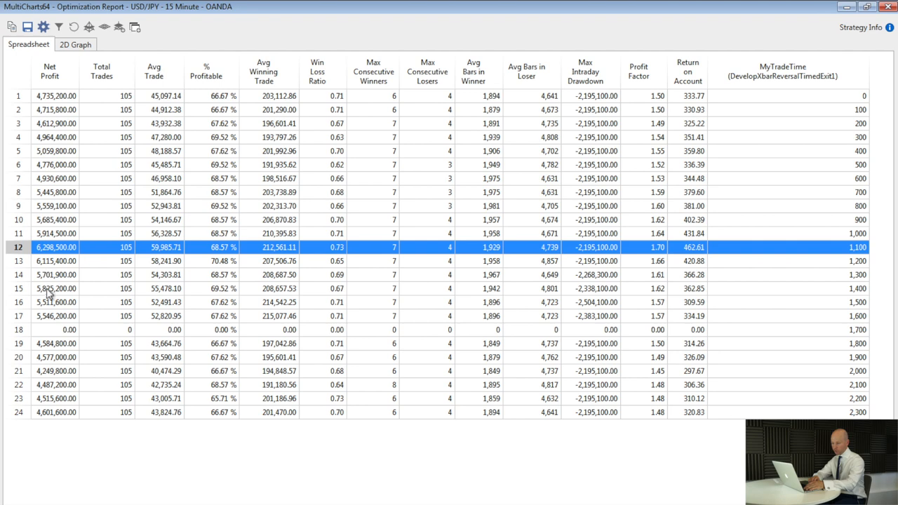
mouse_move(53, 315)
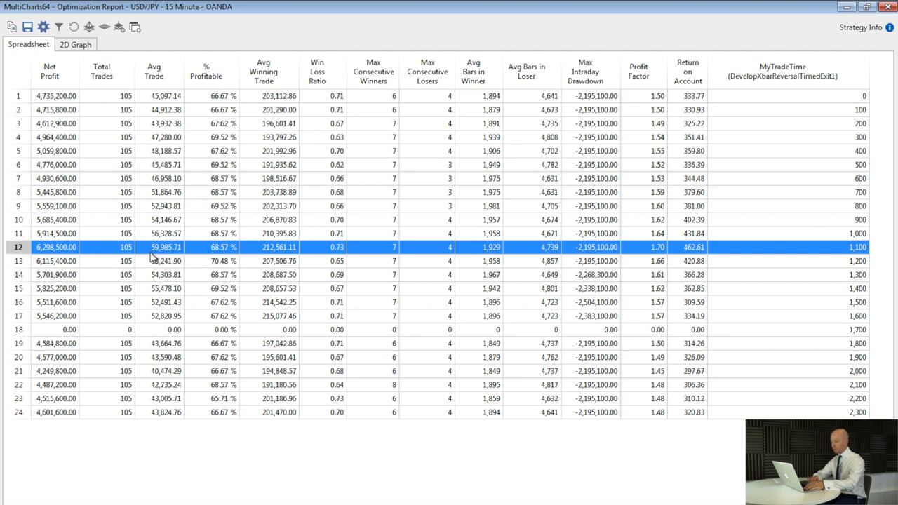
mouse_move(160, 262)
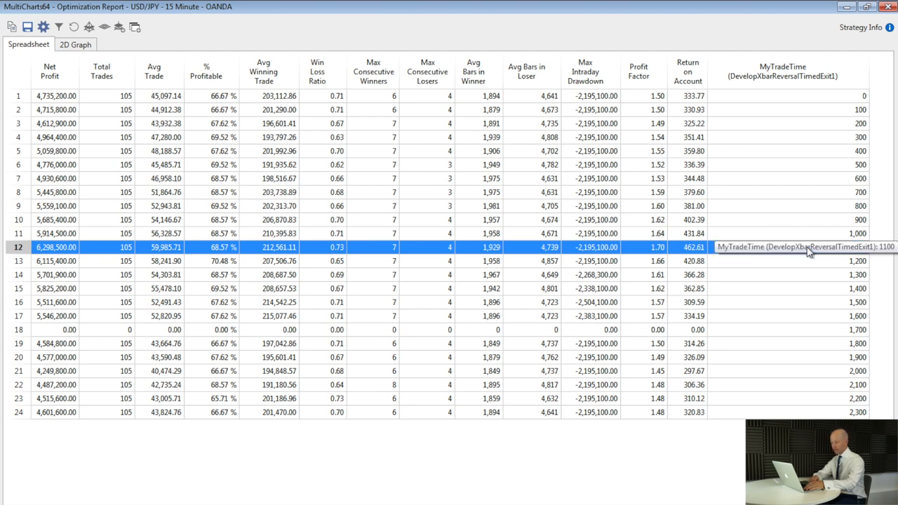
mouse_move(805, 256)
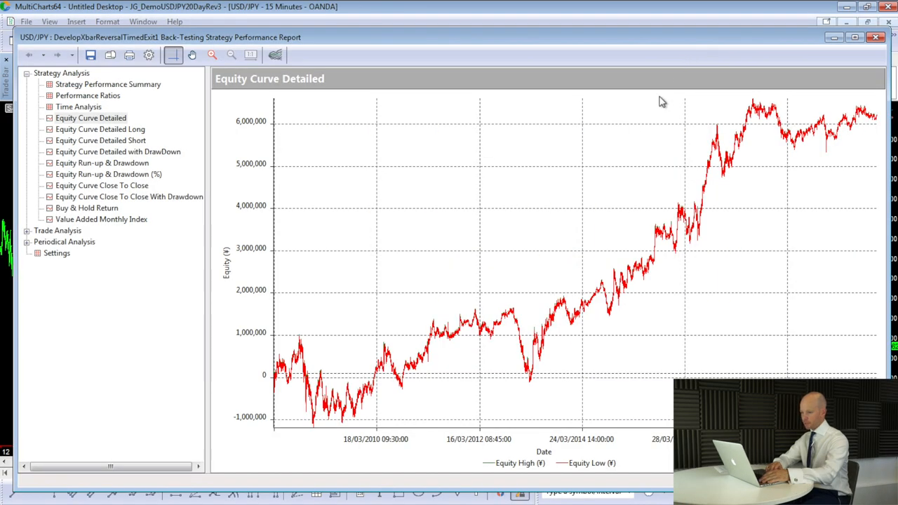
mouse_move(635, 172)
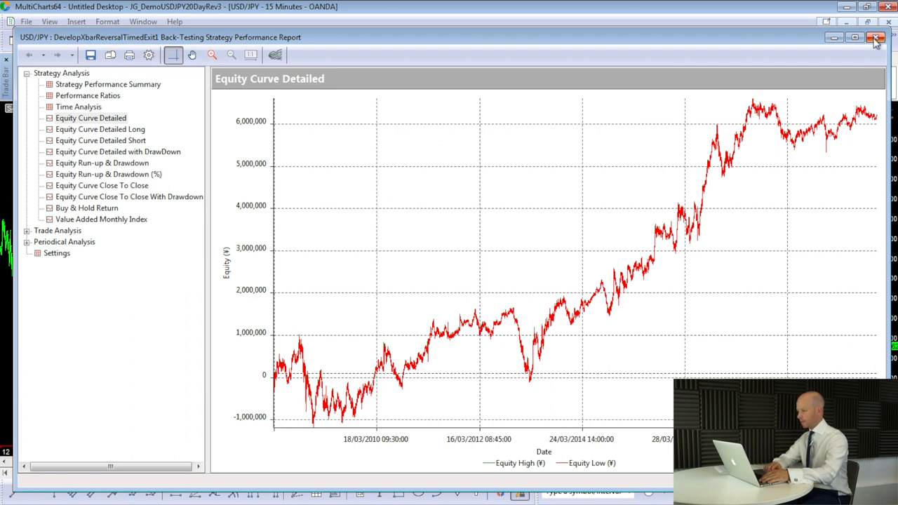
Step: Close the Strategy Performance Report and return to the USD/JPY chart
left_click(876, 37)
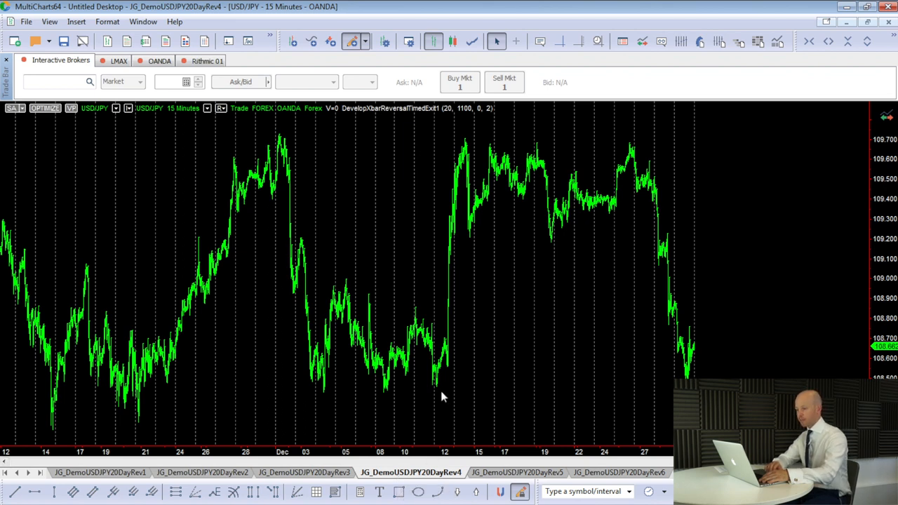
mouse_move(671, 165)
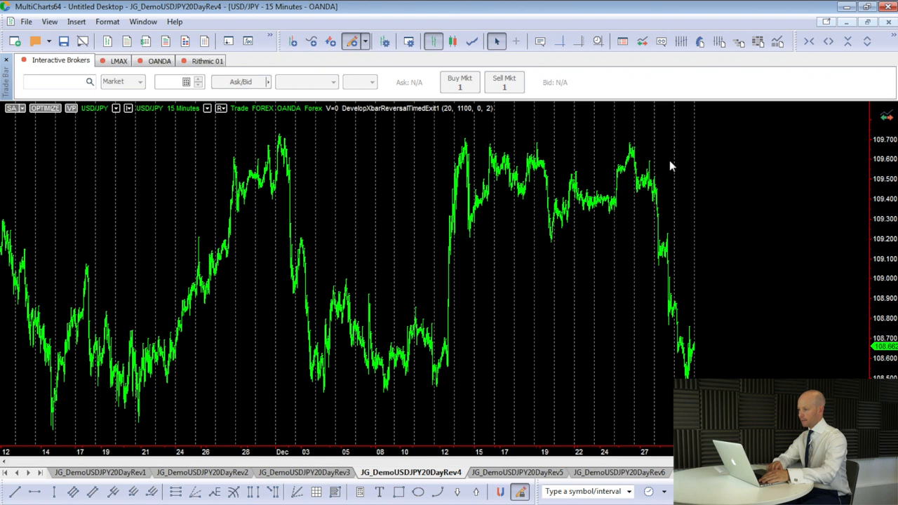
mouse_move(719, 66)
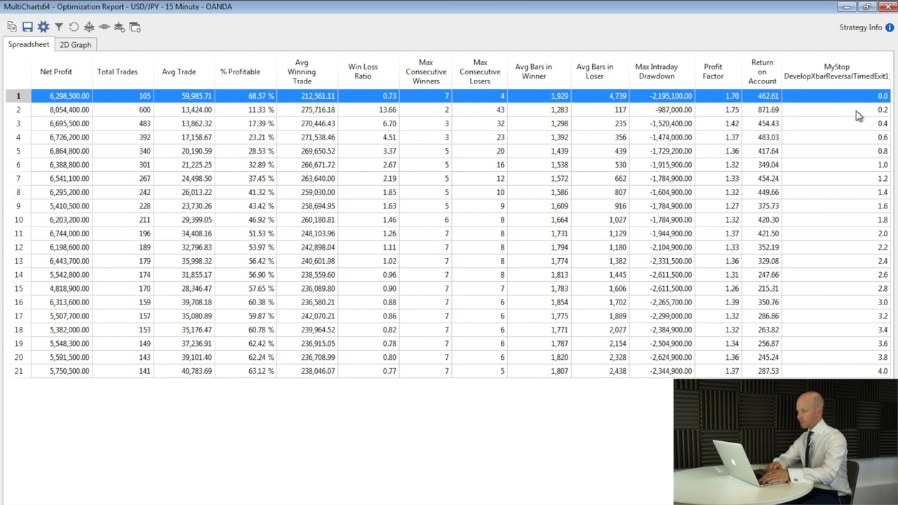
mouse_move(849, 101)
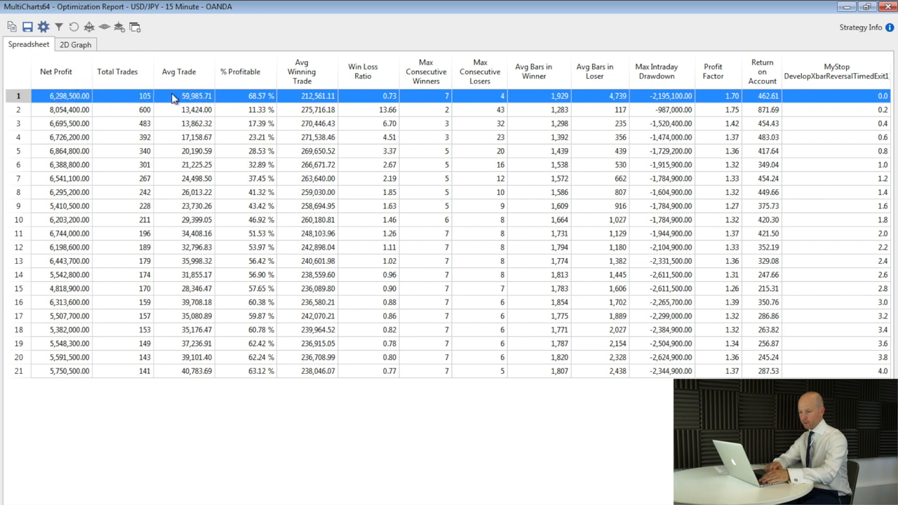
mouse_move(199, 87)
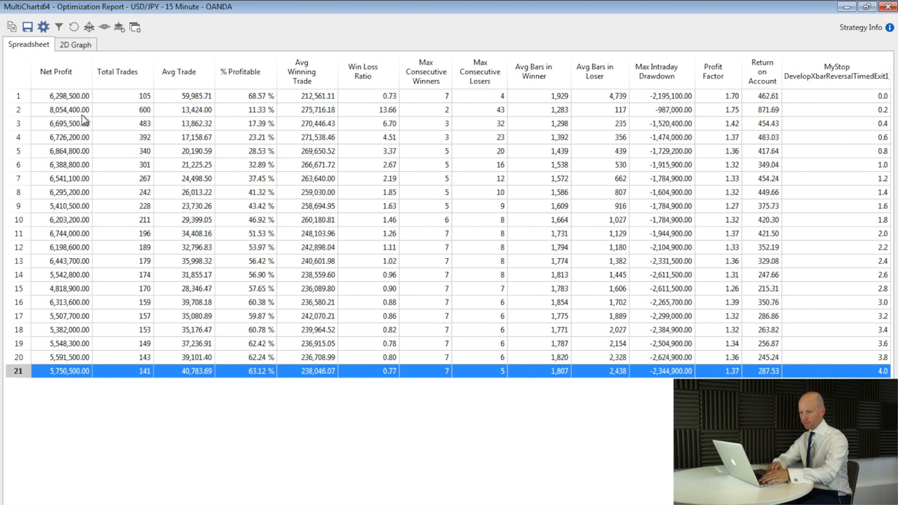
Step: Compare the MyStop optimization rows for stops 0.2, 2.4 and 2.0, then close the report
left_click(63, 109)
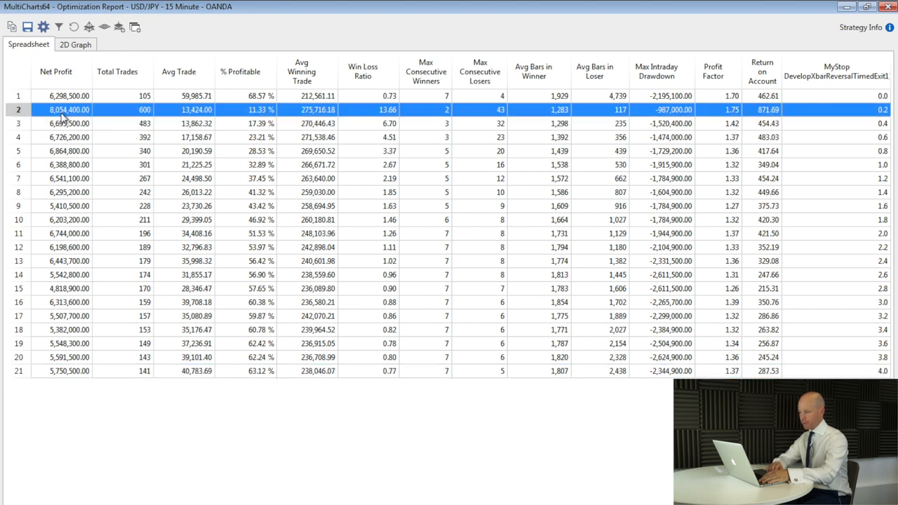
mouse_move(90, 115)
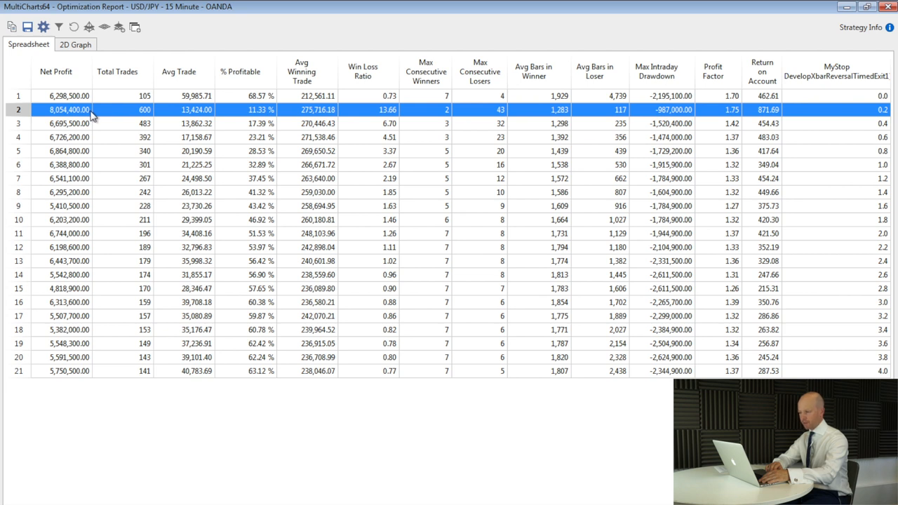
mouse_move(91, 112)
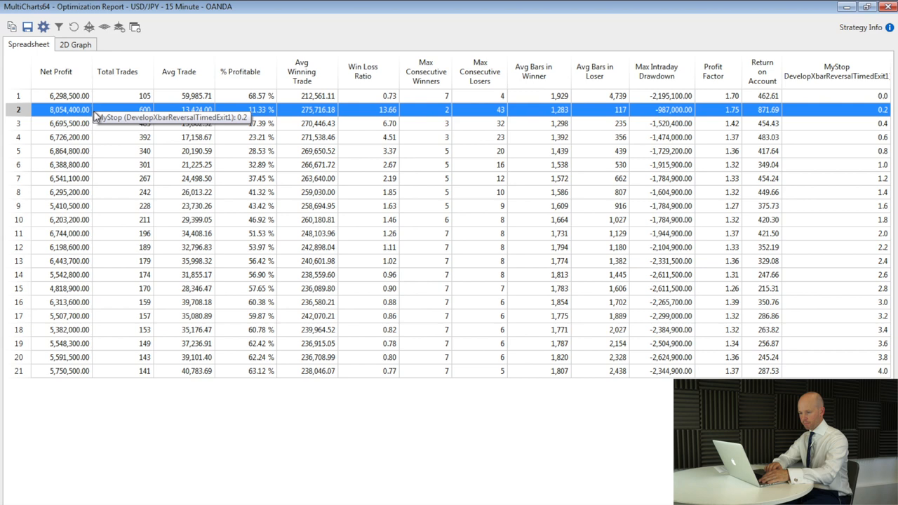
mouse_move(61, 138)
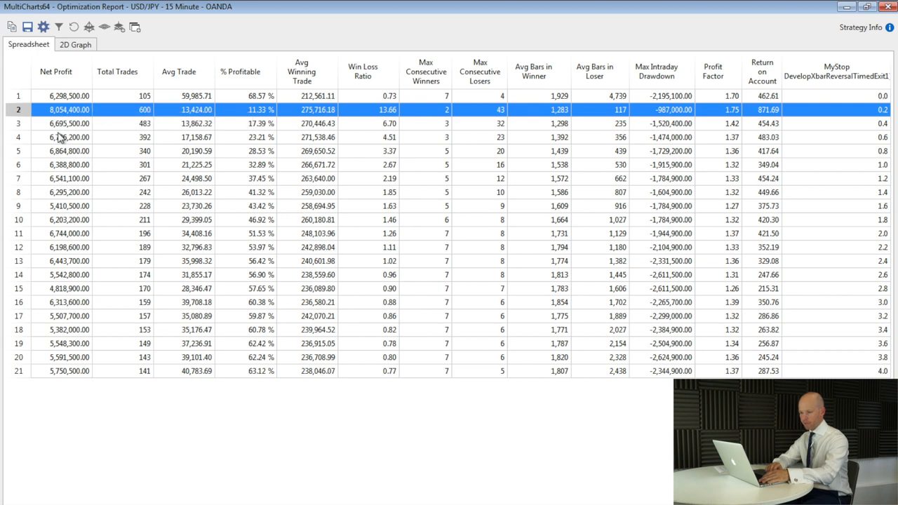
mouse_move(69, 272)
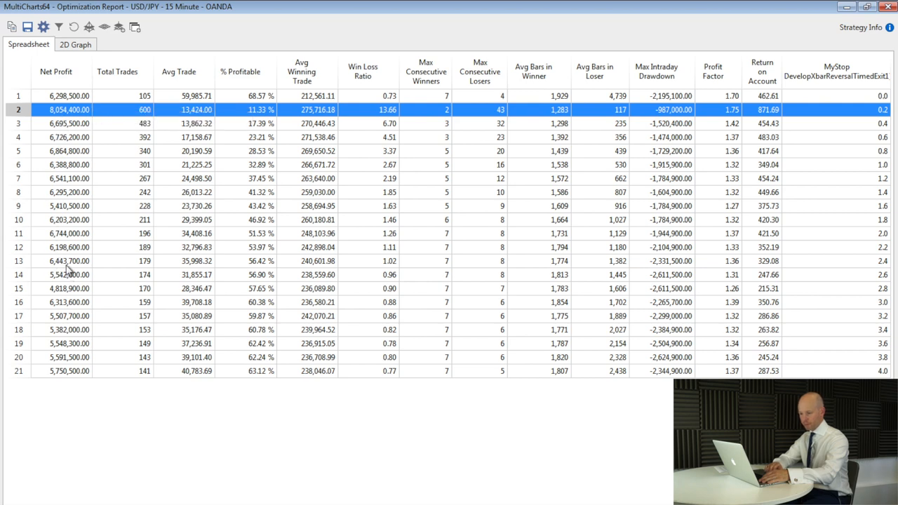
left_click(68, 259)
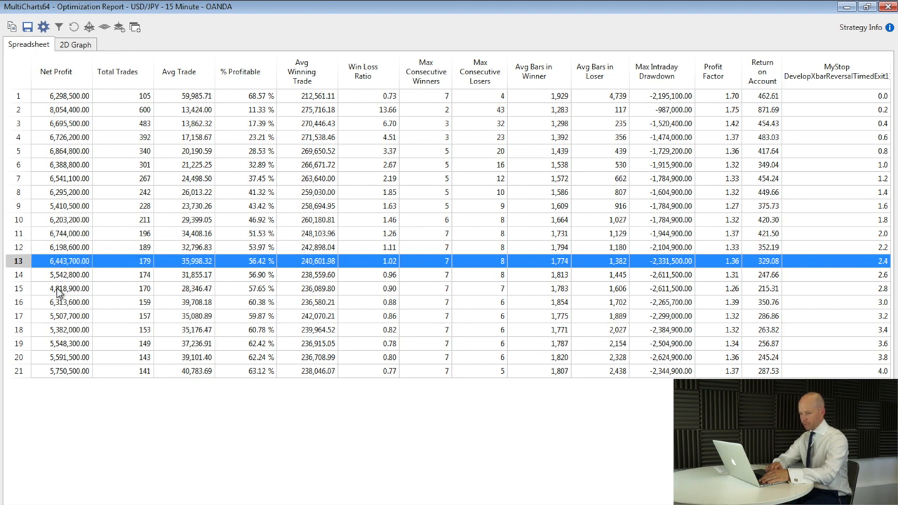
mouse_move(67, 373)
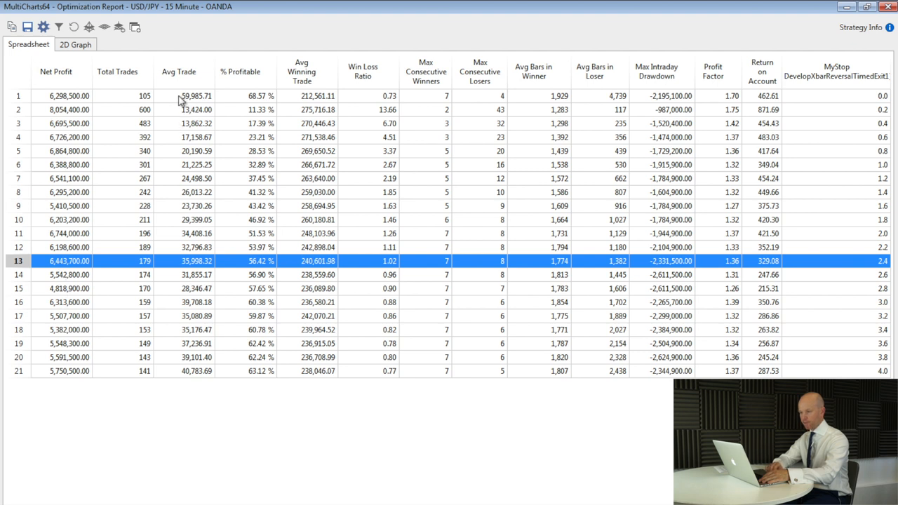
mouse_move(180, 115)
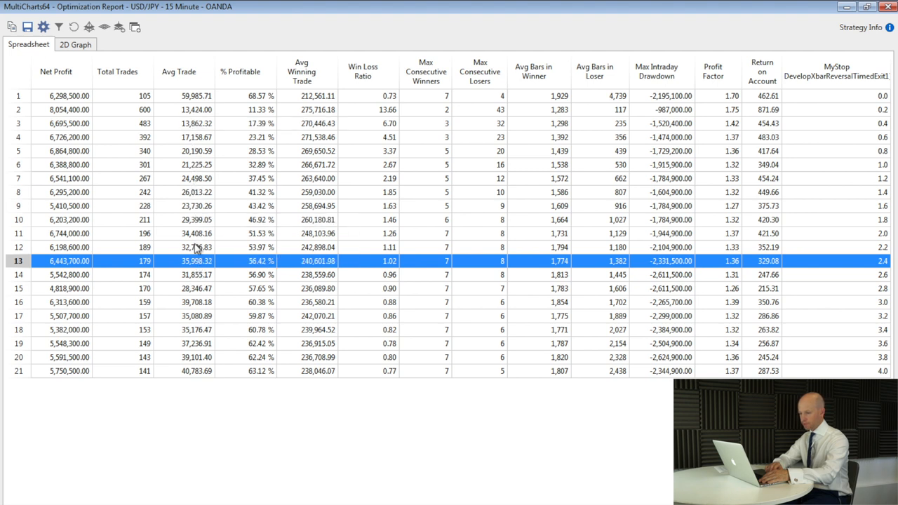
mouse_move(196, 247)
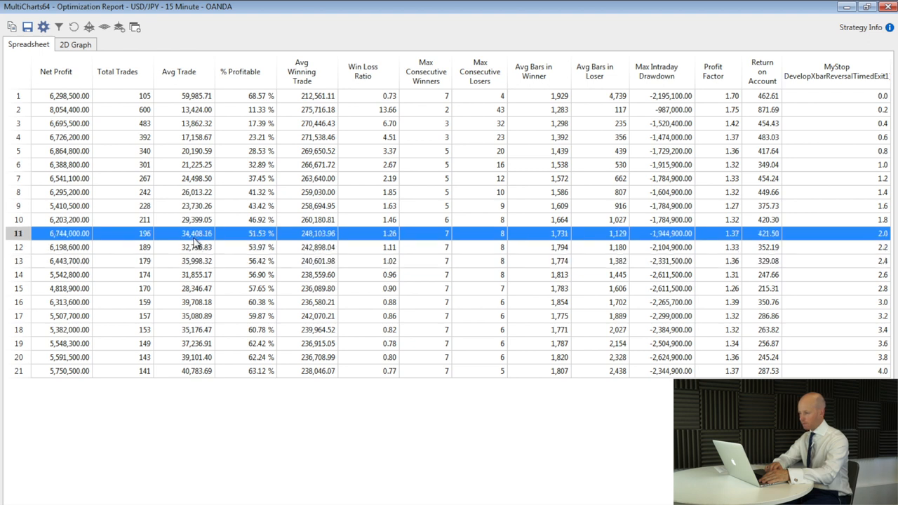
left_click(196, 260)
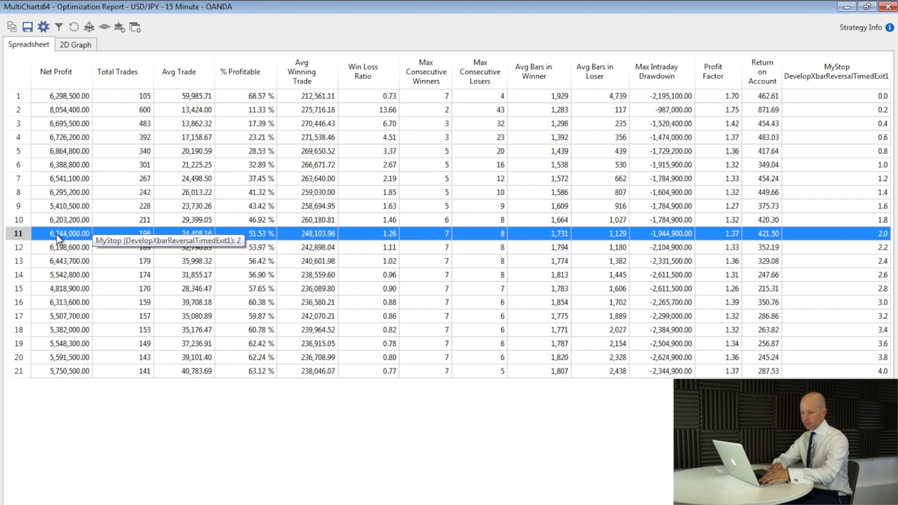
mouse_move(68, 262)
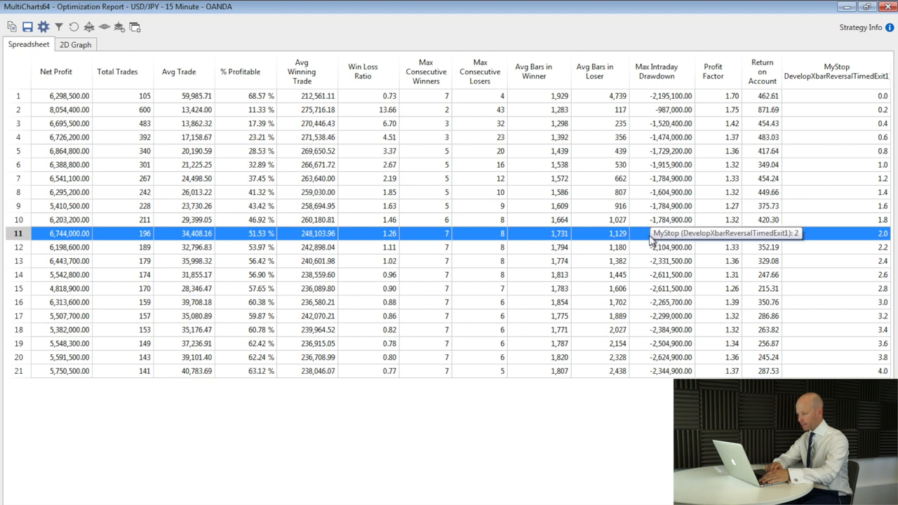
mouse_move(699, 238)
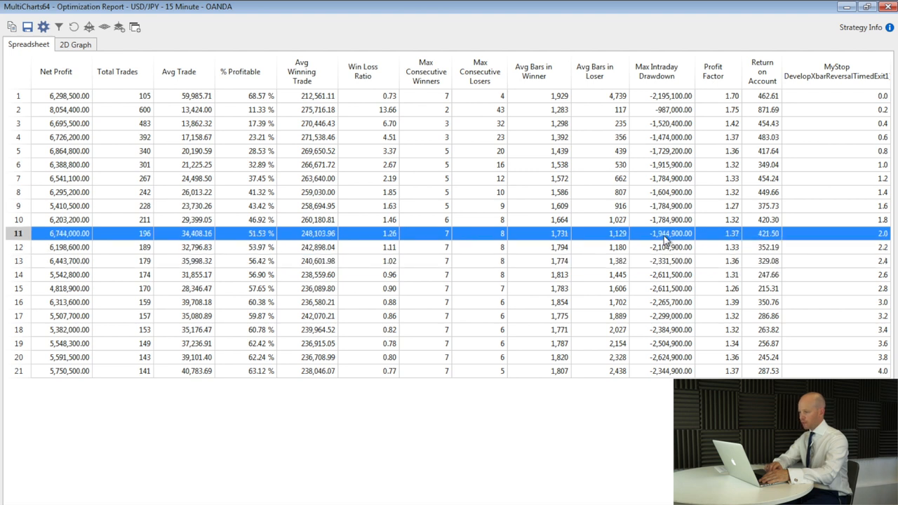
mouse_move(676, 233)
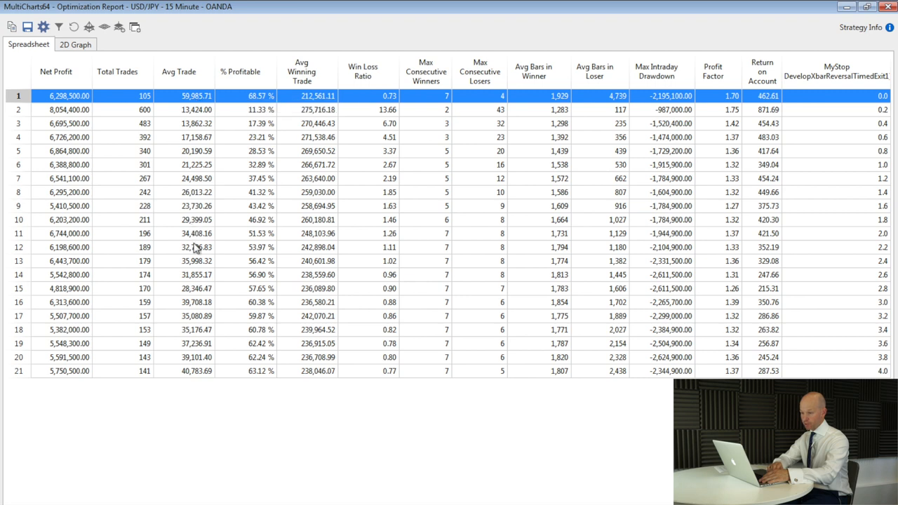
mouse_move(199, 247)
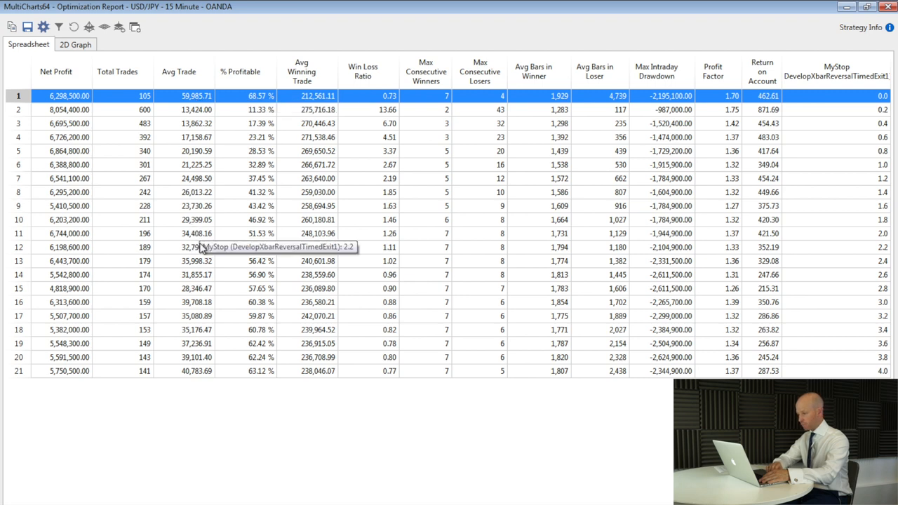
left_click(197, 233)
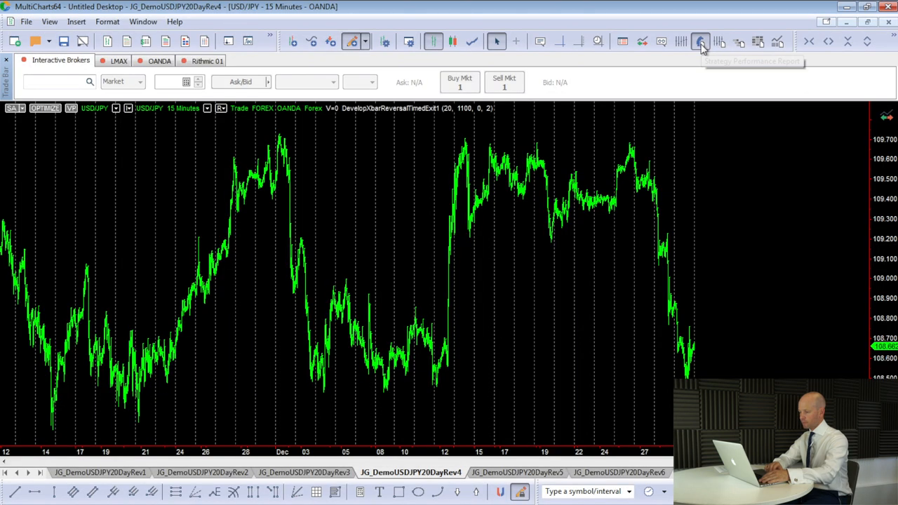
left_click(701, 42)
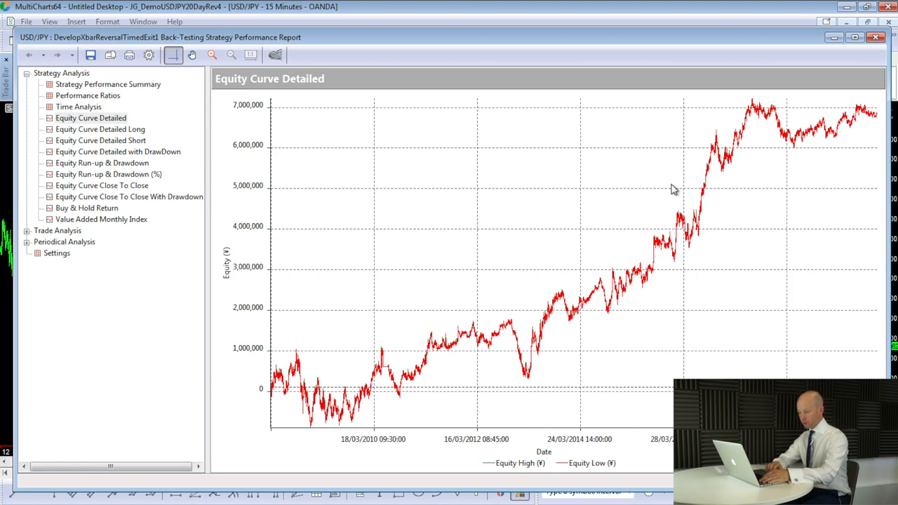
mouse_move(668, 190)
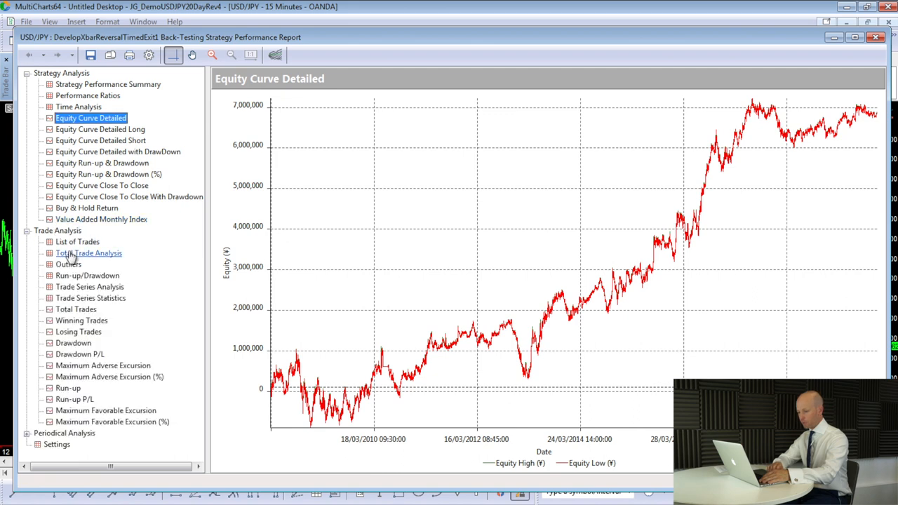
left_click(88, 253)
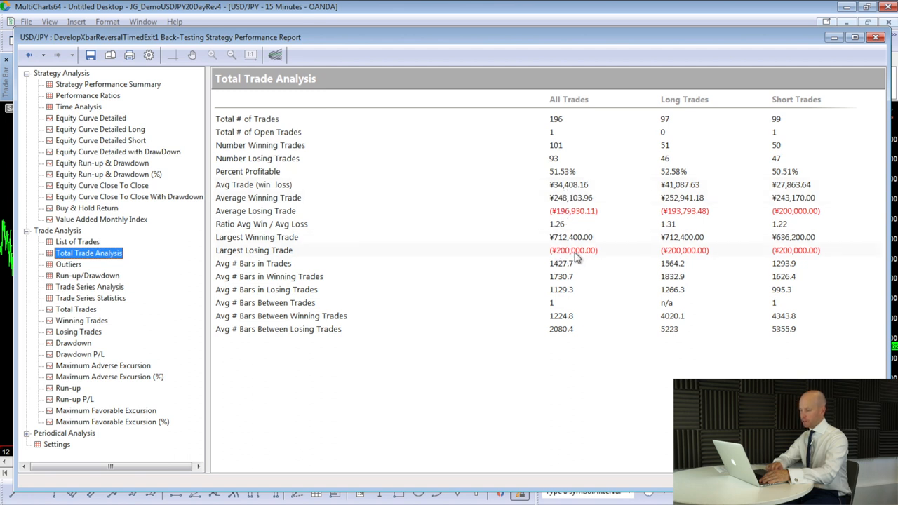
mouse_move(570, 258)
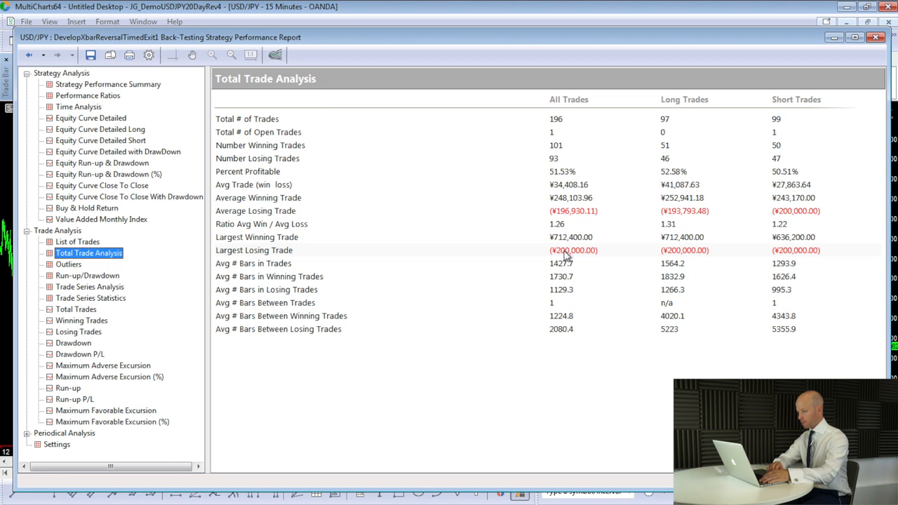
mouse_move(610, 256)
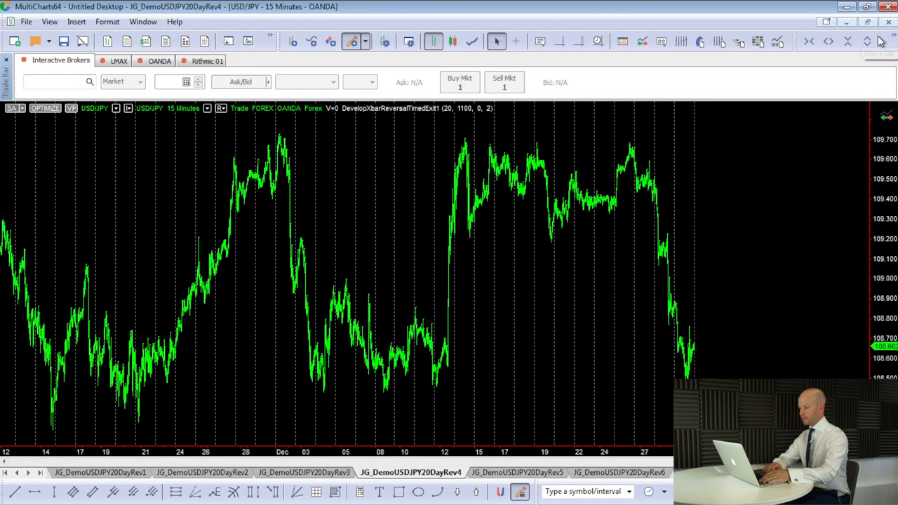
Step: Switch to the Rev5 workspace and bring up its timed-exit optimization report
left_click(512, 471)
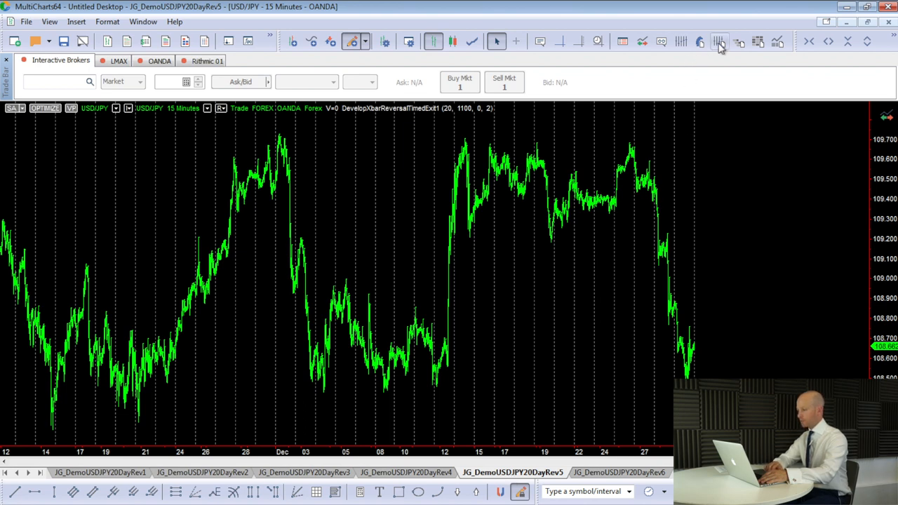
left_click(718, 41)
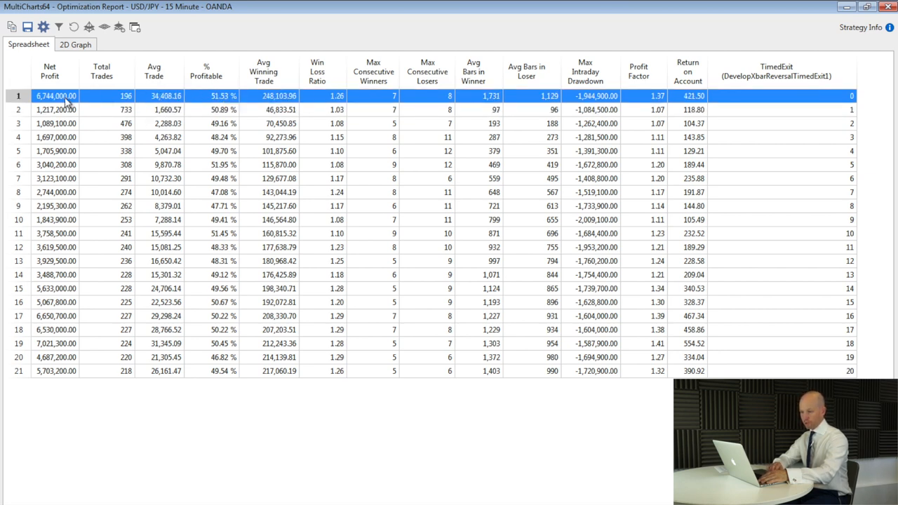
mouse_move(49, 96)
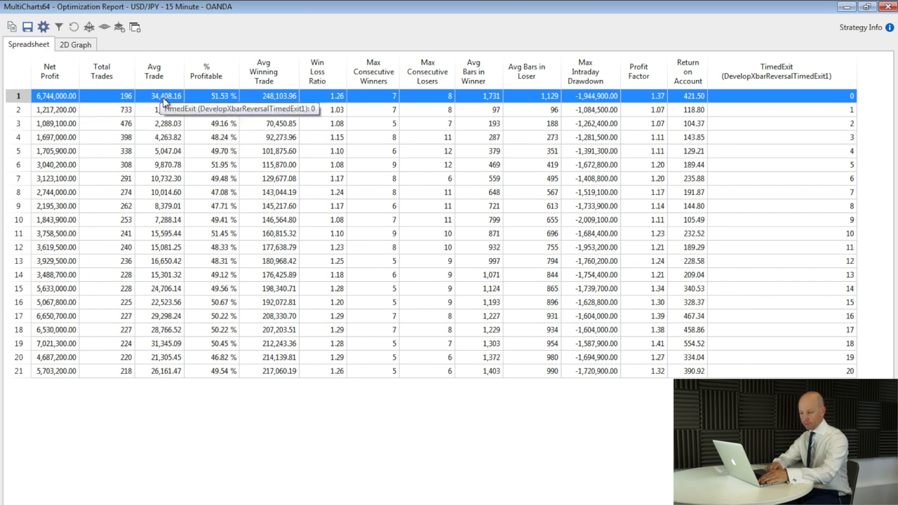
mouse_move(64, 270)
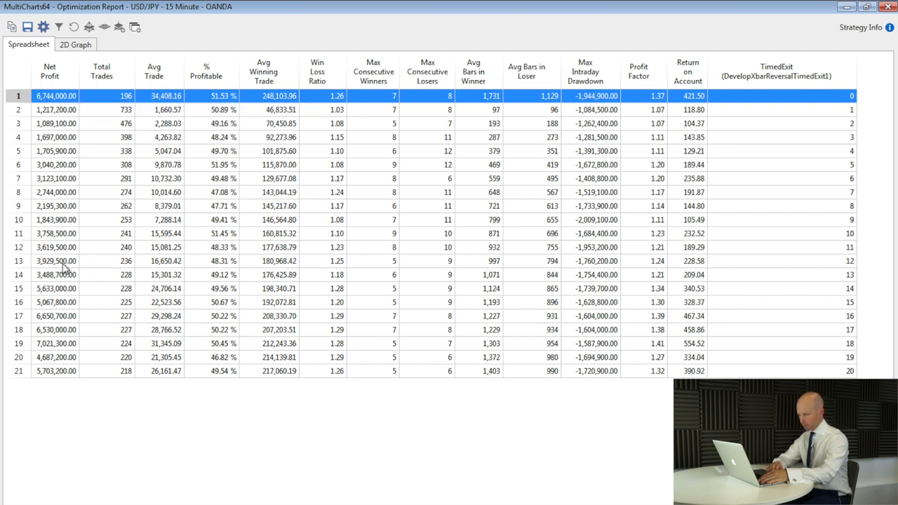
Step: Compare the TimedExit 20, 16 and 17 result rows, settling on 17 with 6,530,000 net profit
left_click(77, 371)
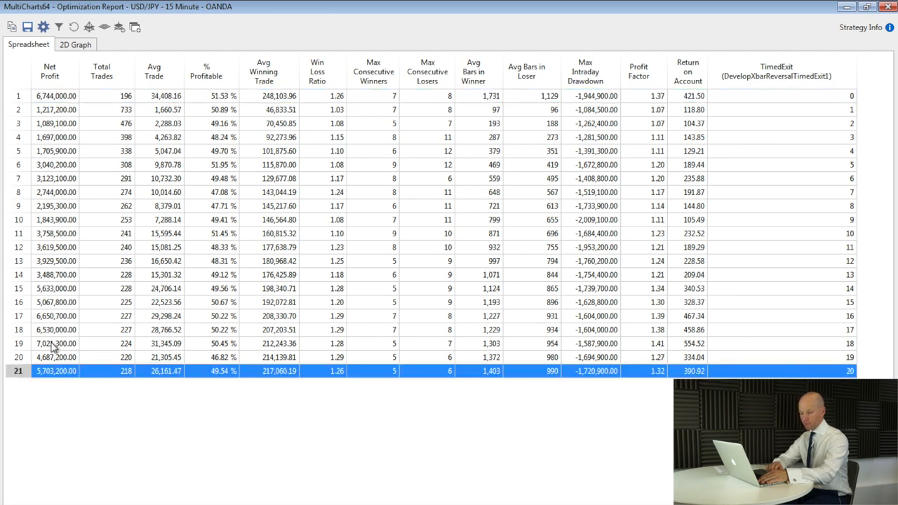
left_click(56, 343)
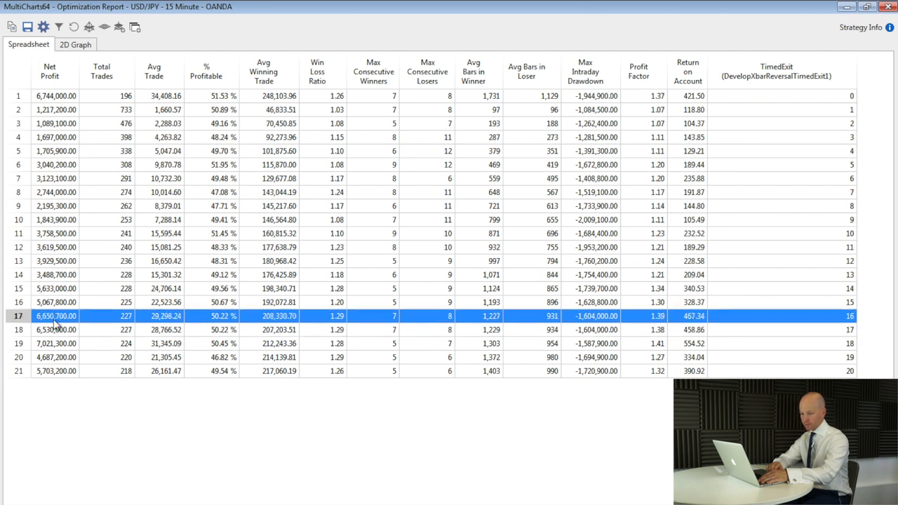
left_click(56, 328)
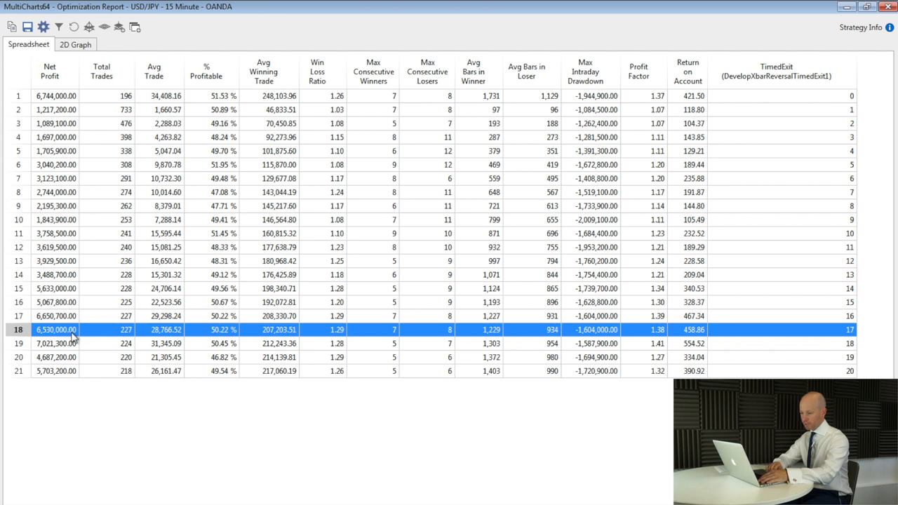
mouse_move(155, 329)
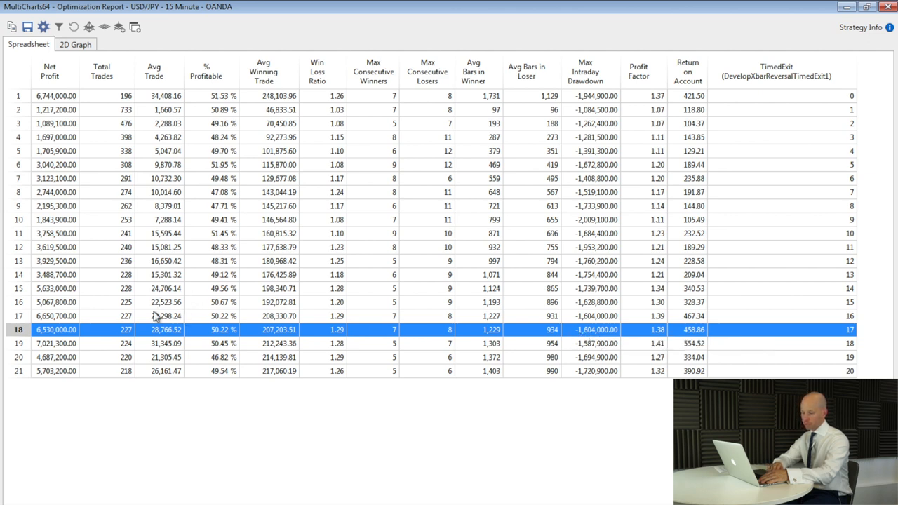
mouse_move(152, 245)
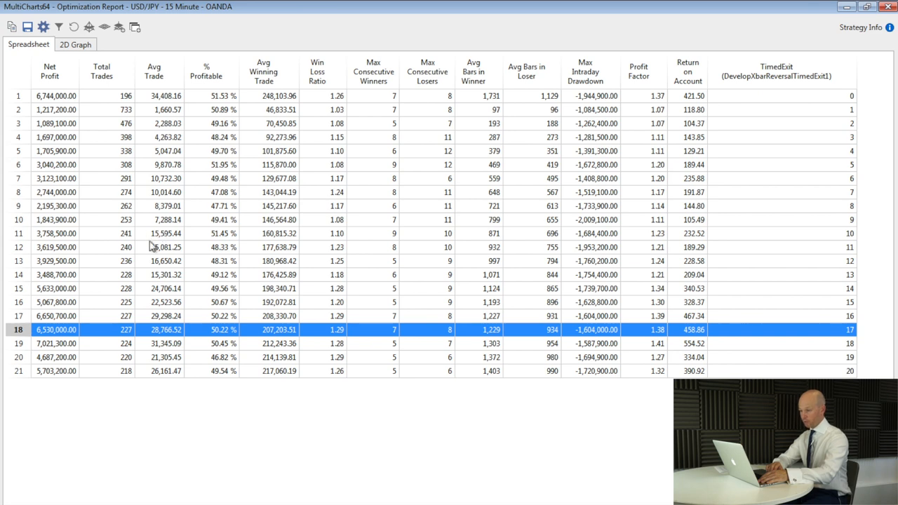
mouse_move(148, 219)
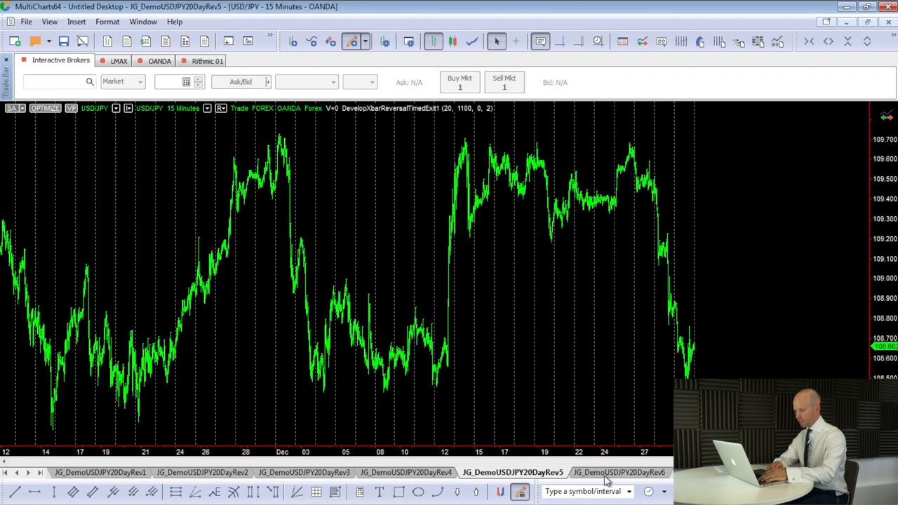
left_click(617, 471)
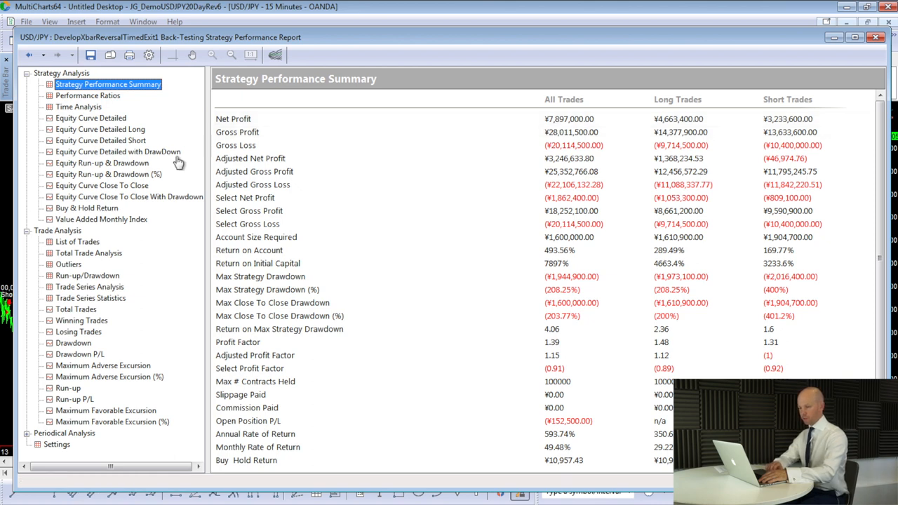
Step: Review the detailed equity curve, the 215-trade analysis, and the close-to-close equity curve
left_click(89, 118)
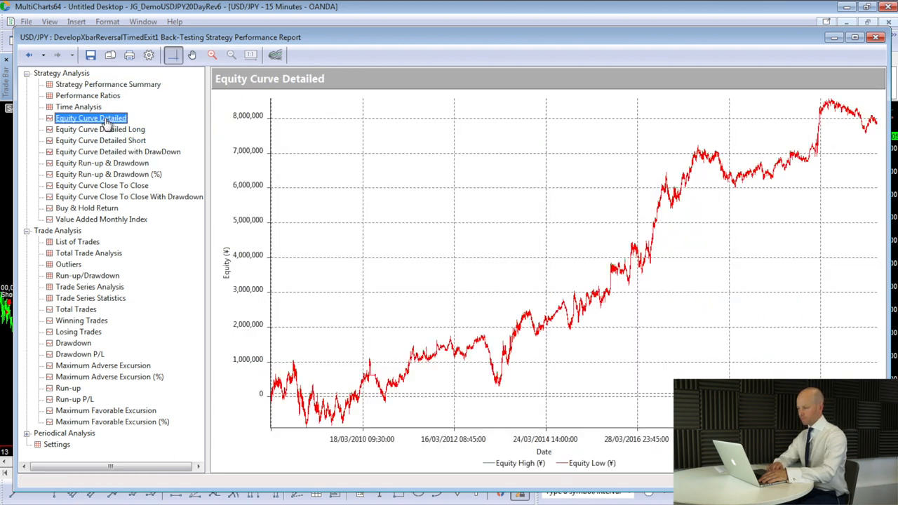
mouse_move(727, 181)
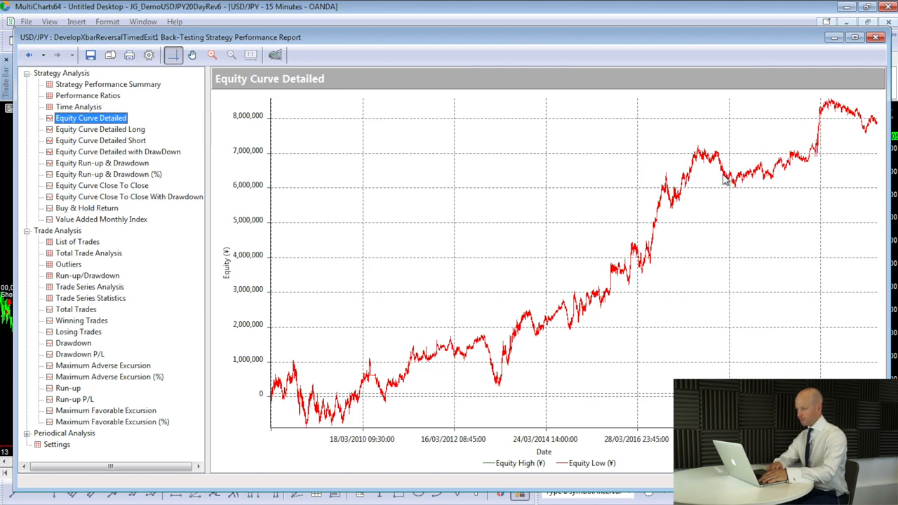
mouse_move(826, 115)
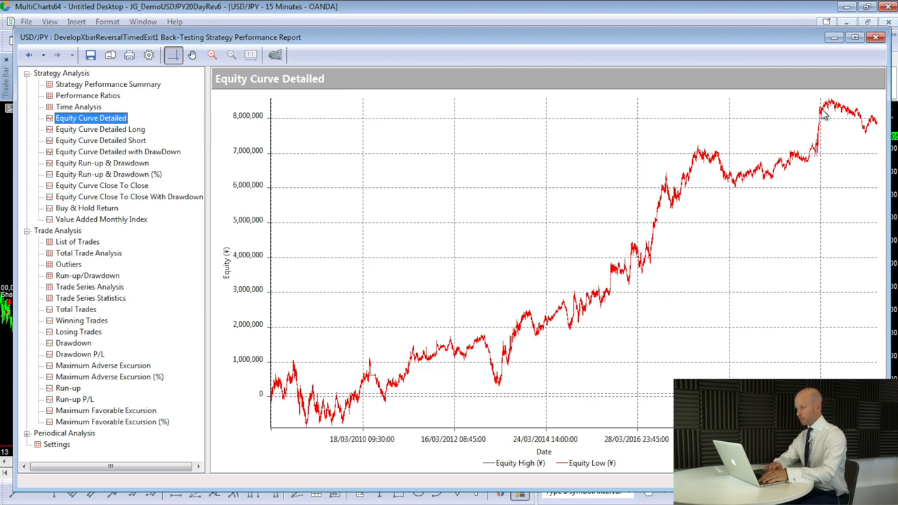
mouse_move(143, 188)
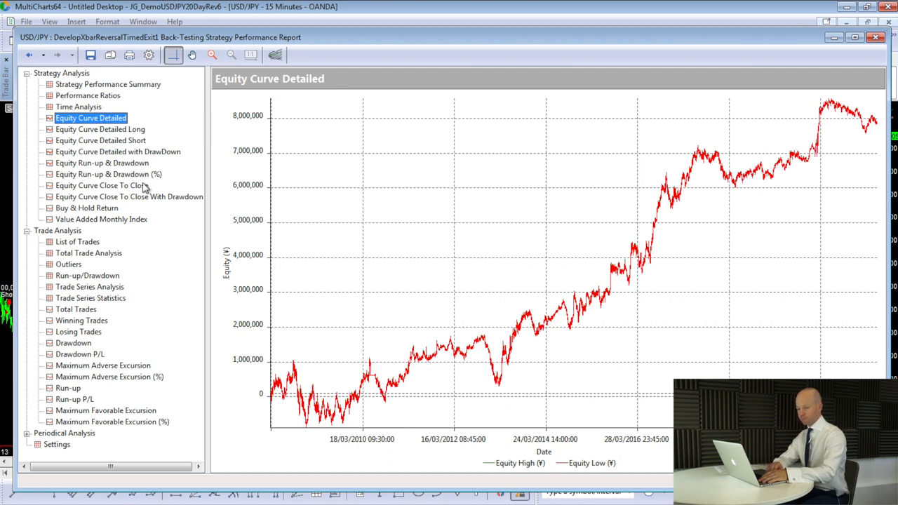
left_click(88, 253)
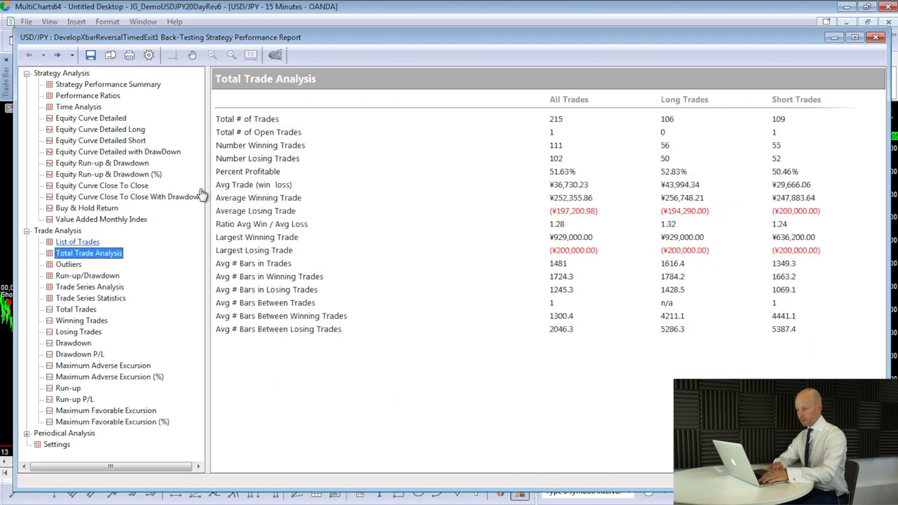
mouse_move(560, 191)
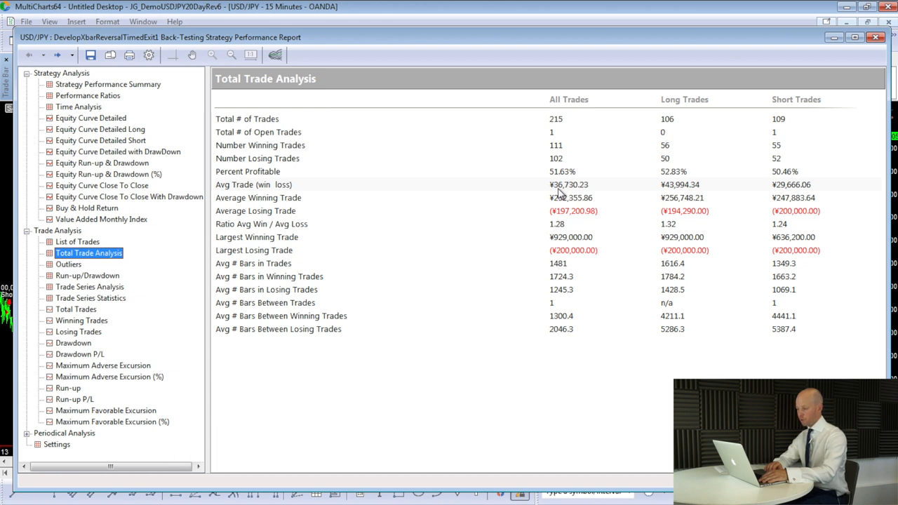
mouse_move(575, 255)
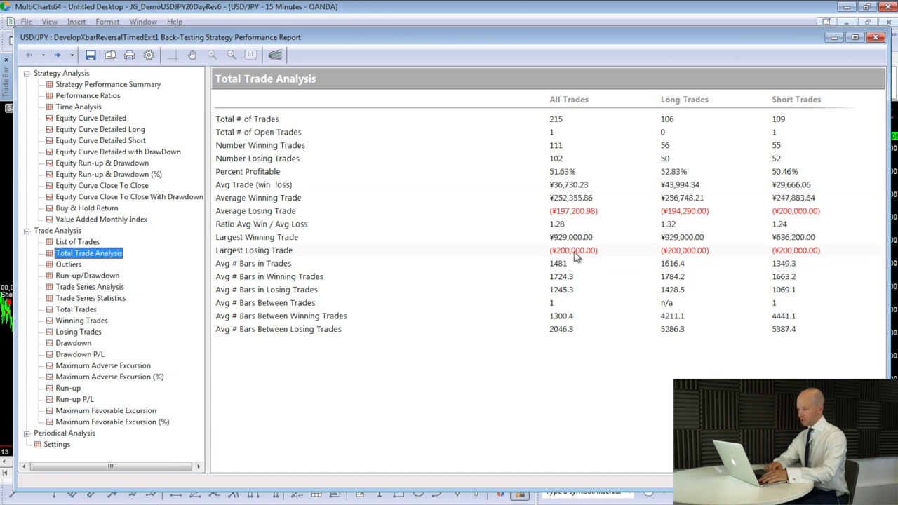
mouse_move(555, 259)
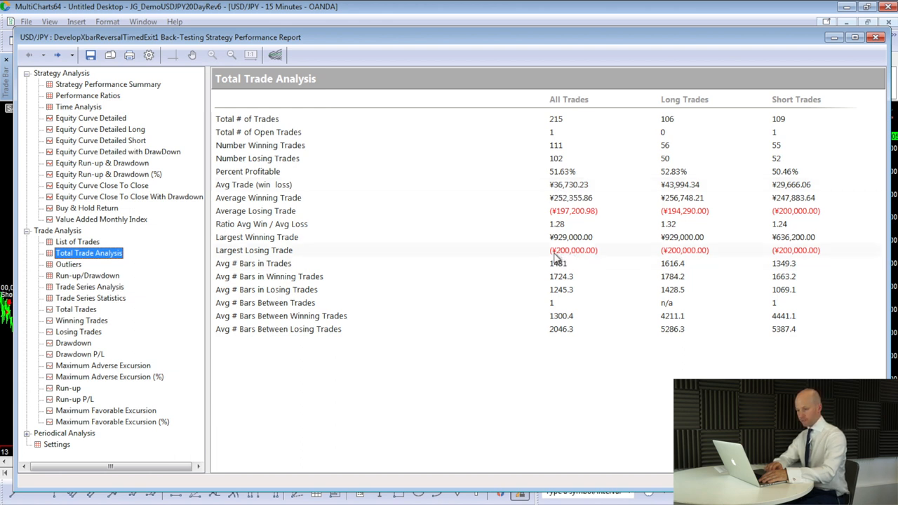
left_click(101, 185)
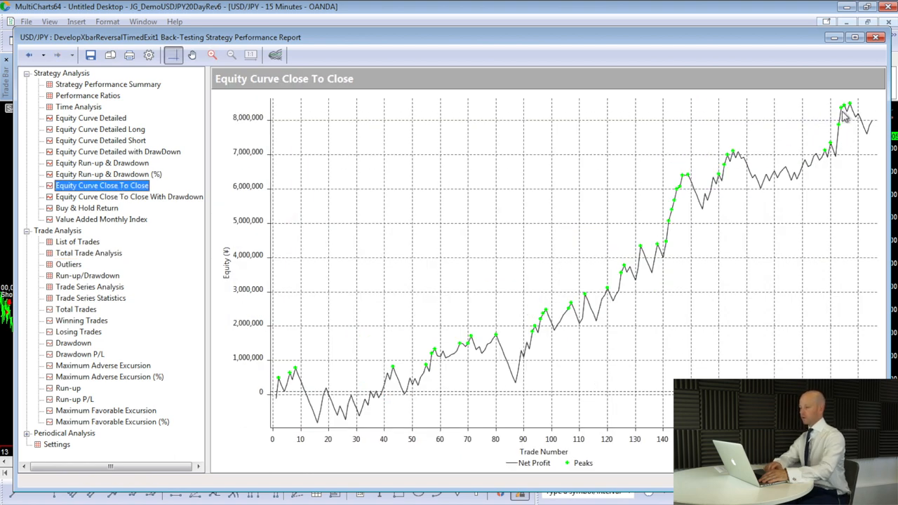
mouse_move(737, 180)
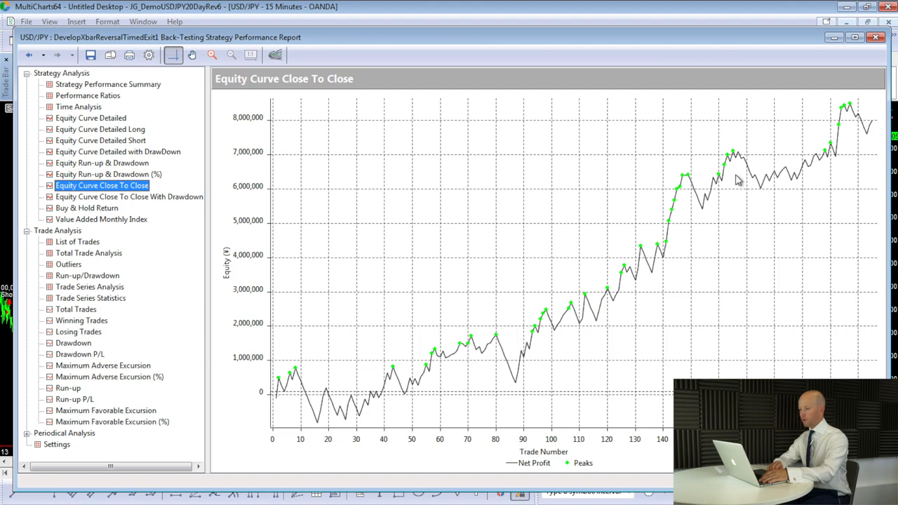